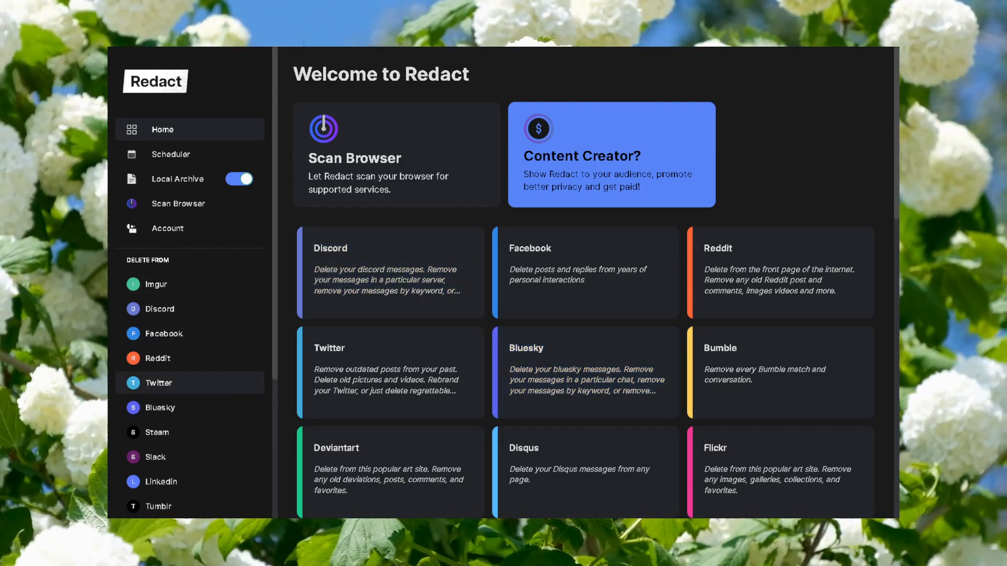
Choose Twitter from the sidebar's Delete From list to show its Delete Tweets form
{"action": "left_click", "coordinate": [158, 382]}
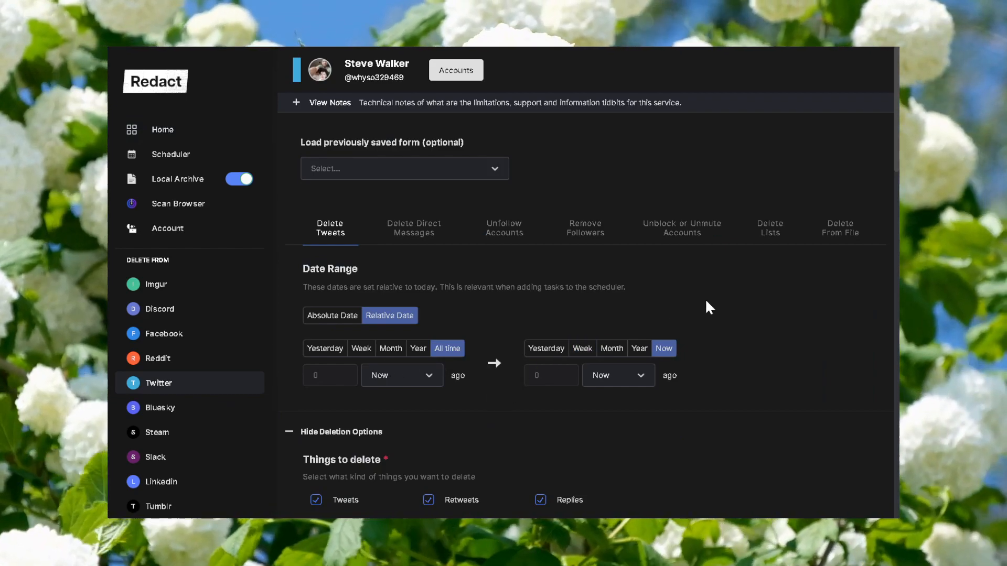
{"action": "mouse_move", "coordinate": [365, 436]}
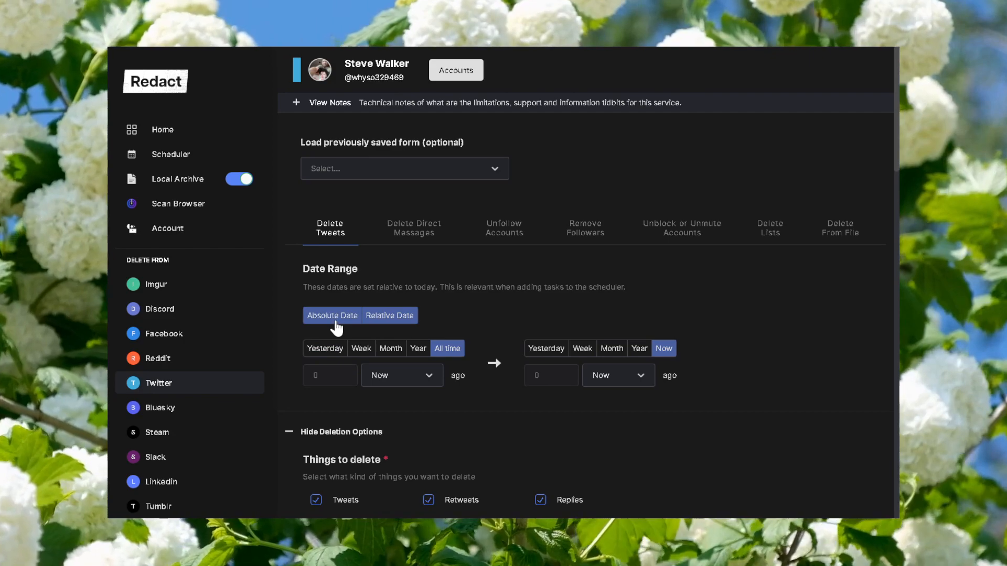
Switch the Date Range section from relative to absolute dates, leaving both fields empty
{"action": "left_click", "coordinate": [332, 316]}
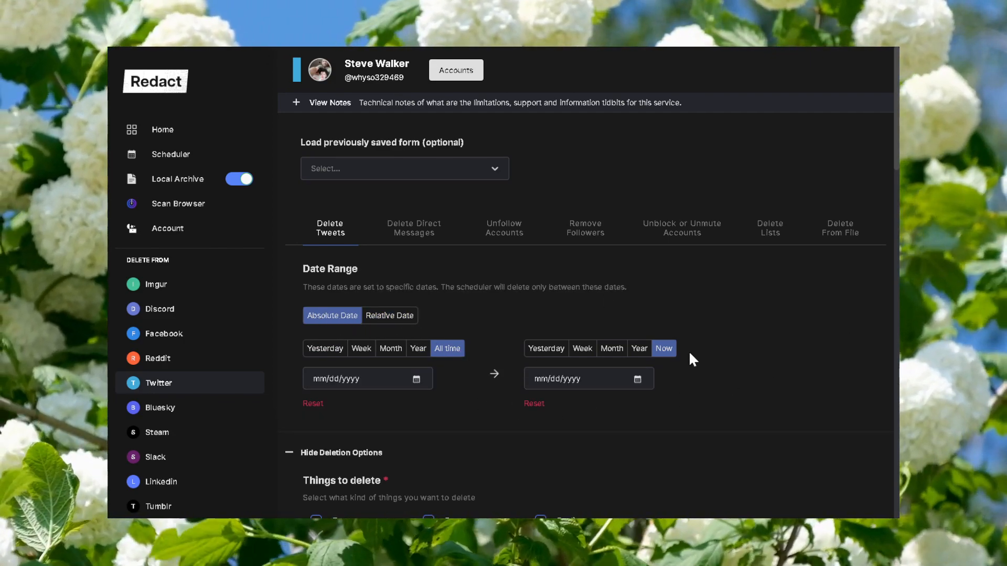
{"action": "mouse_move", "coordinate": [521, 233]}
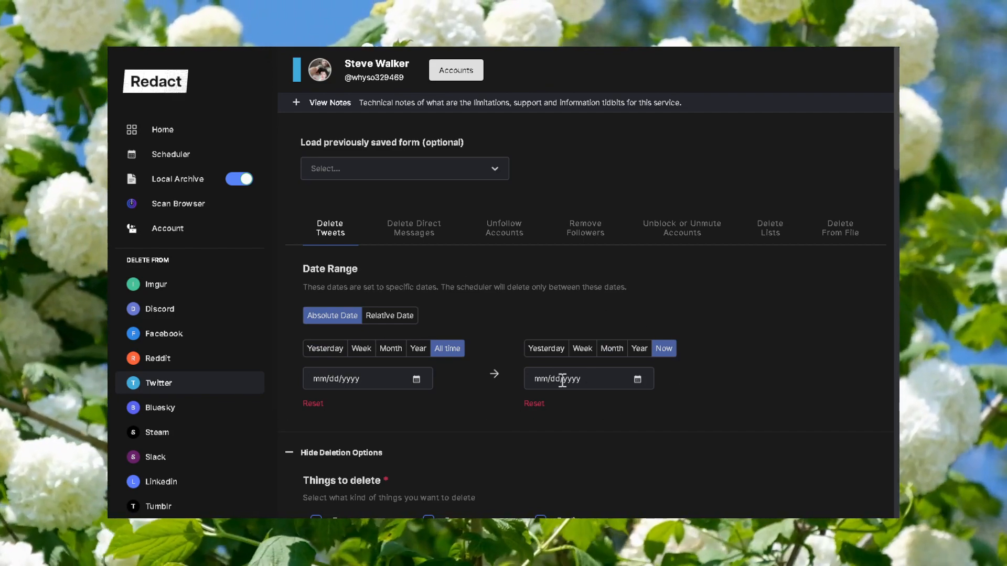
{"action": "mouse_move", "coordinate": [325, 348]}
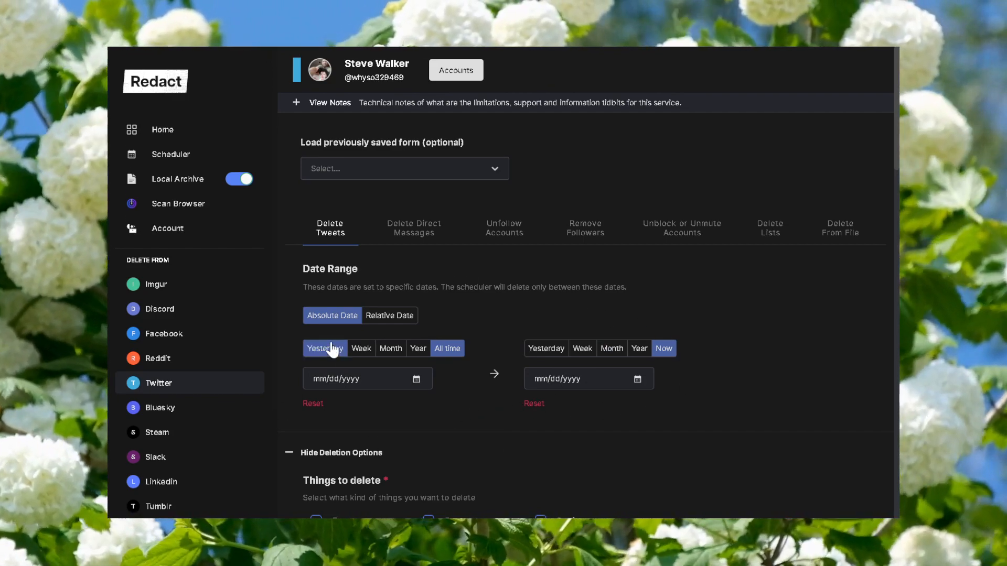
{"action": "mouse_move", "coordinate": [734, 341]}
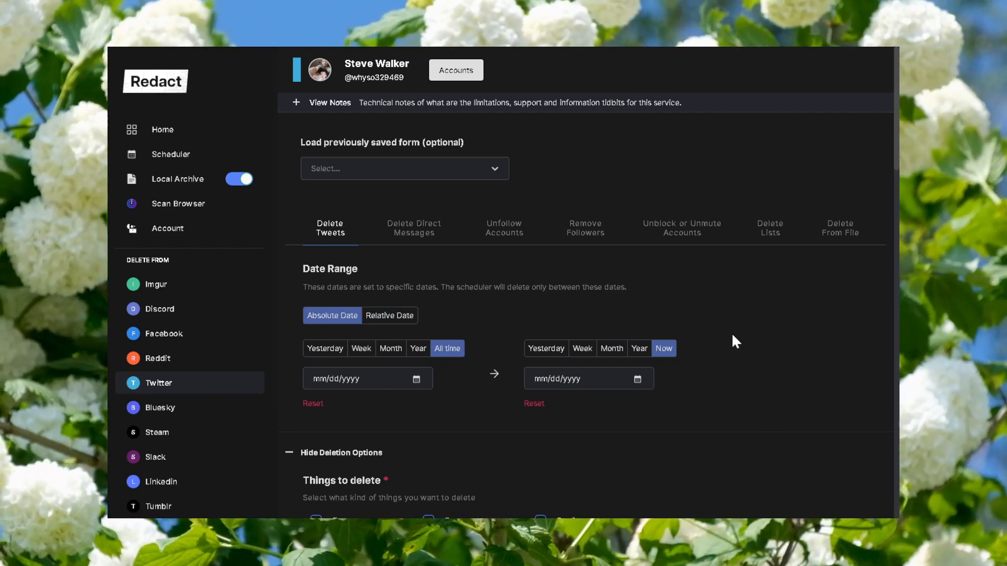
{"action": "mouse_move", "coordinate": [441, 447]}
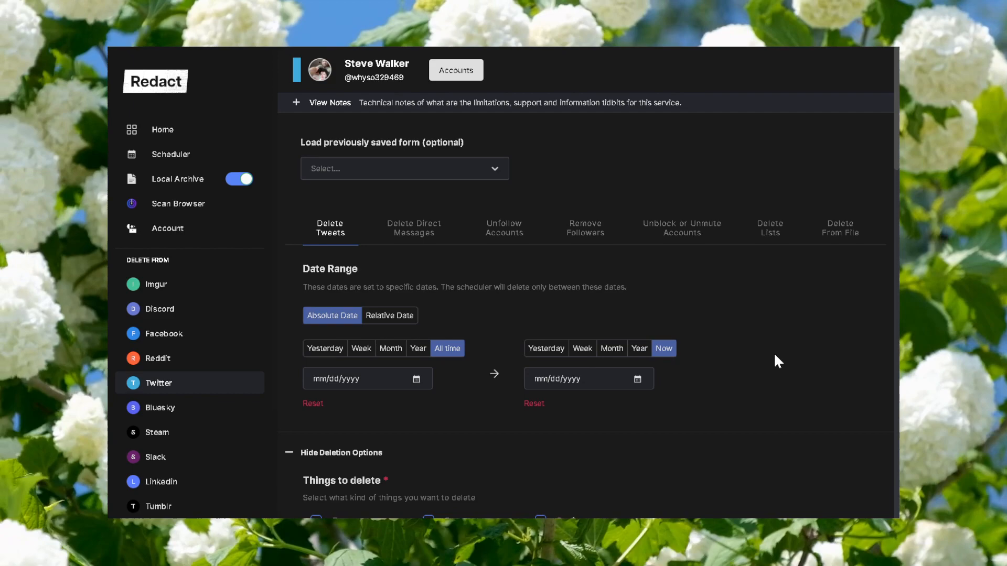
{"action": "scroll", "scroll_direction": "down", "scroll_amount": 3}
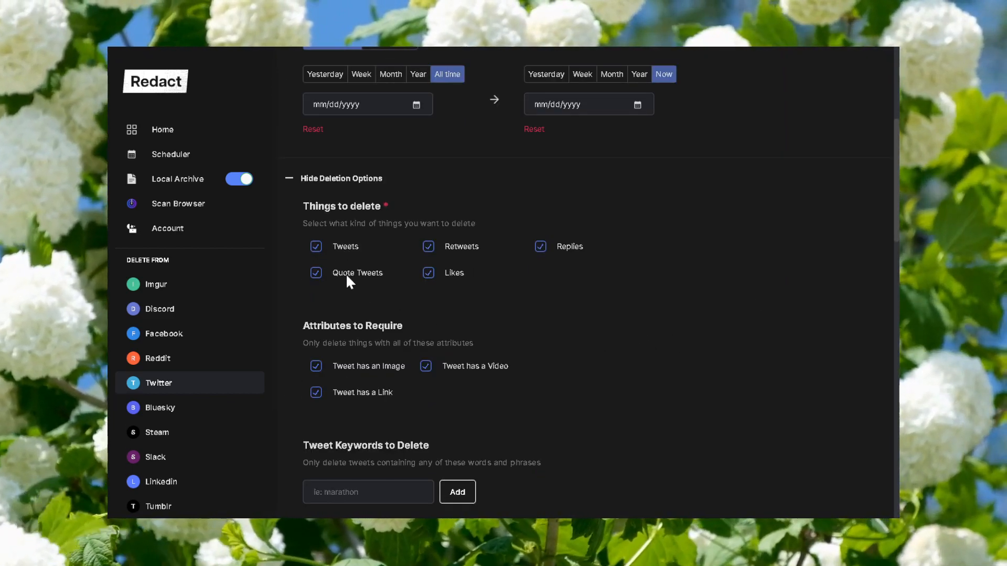
{"action": "mouse_move", "coordinate": [647, 338]}
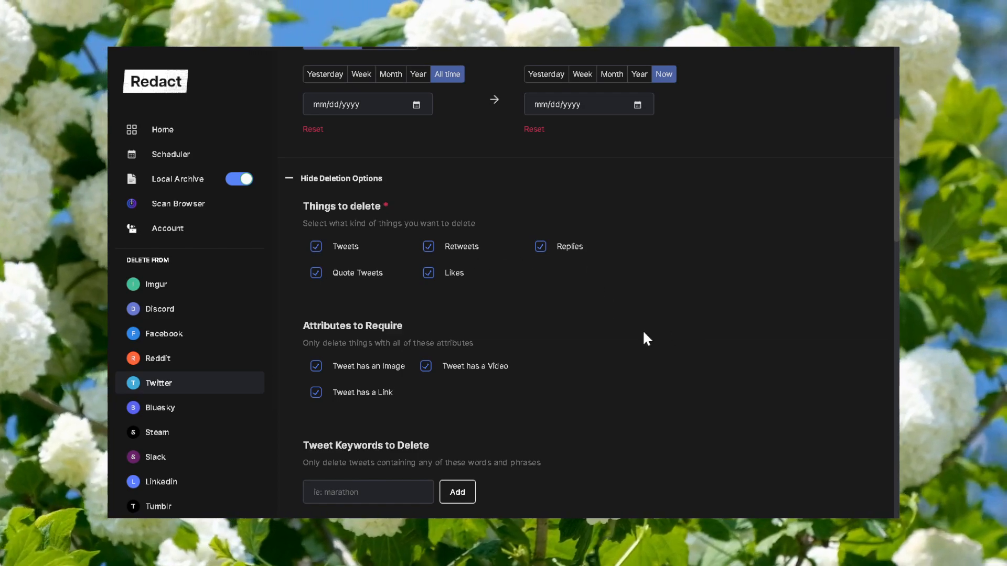
{"action": "left_click", "coordinate": [427, 246]}
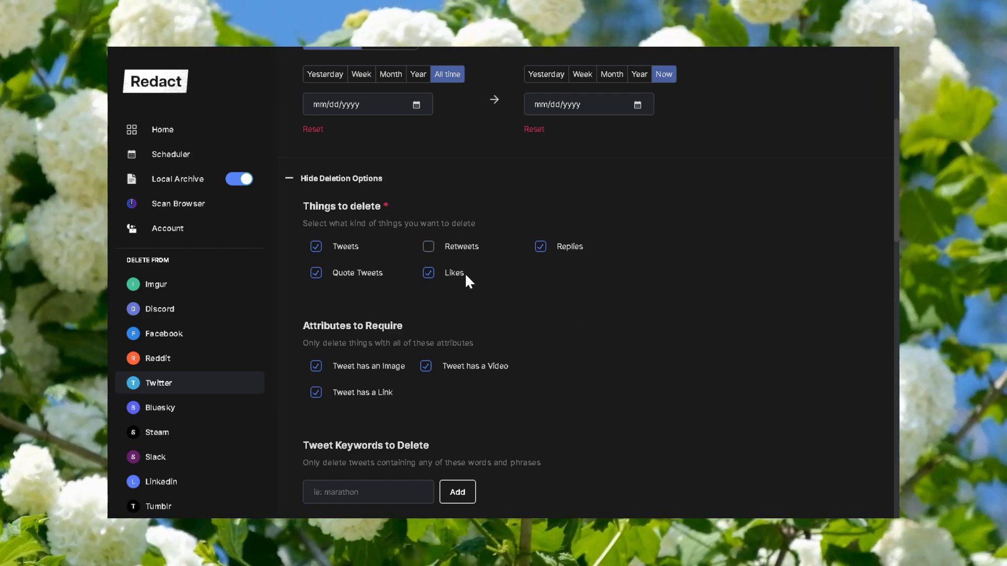
{"action": "left_click", "coordinate": [428, 247]}
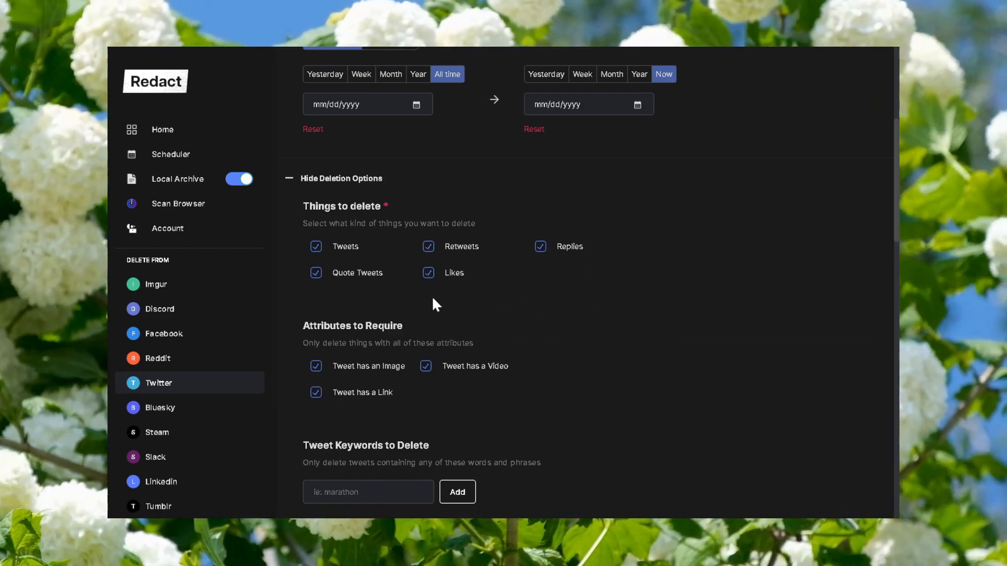
{"action": "mouse_move", "coordinate": [645, 306]}
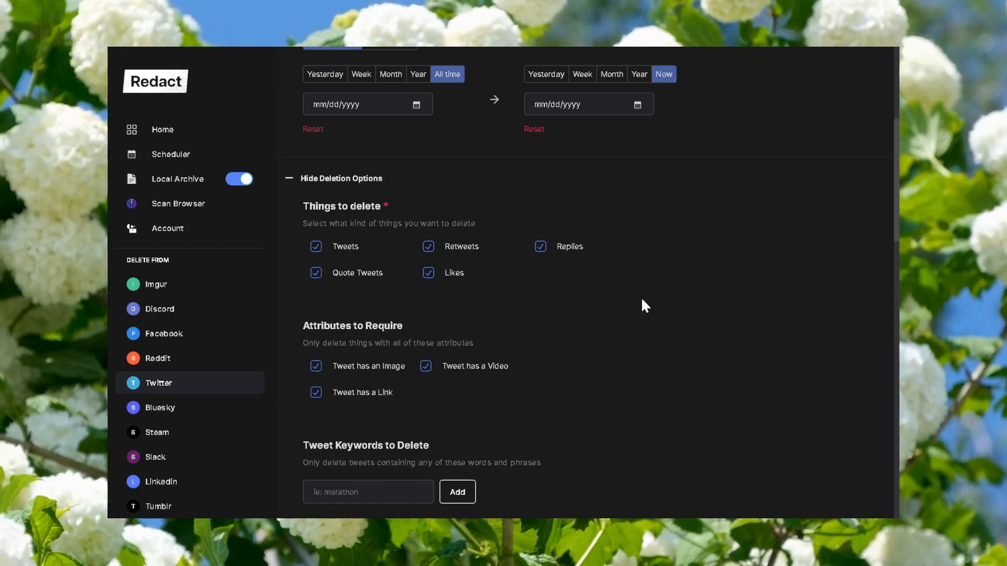
{"action": "mouse_move", "coordinate": [629, 292]}
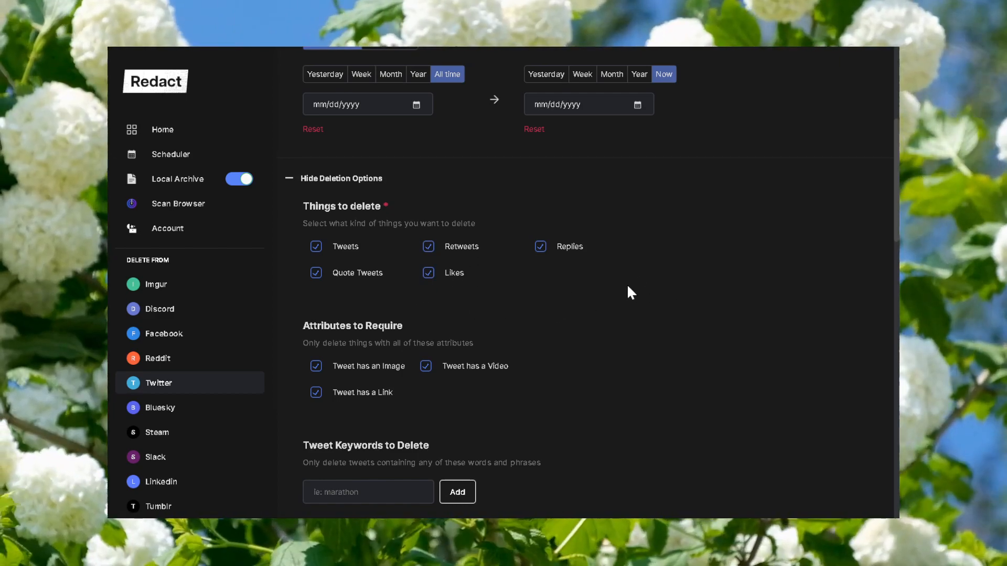
{"action": "scroll", "scroll_direction": "down", "scroll_amount": 3}
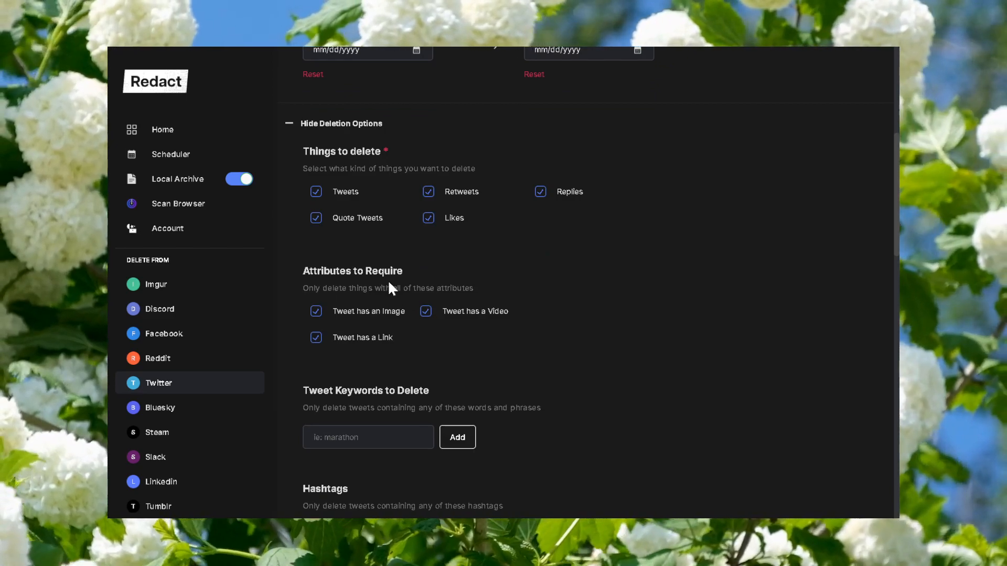
{"action": "mouse_move", "coordinate": [360, 345]}
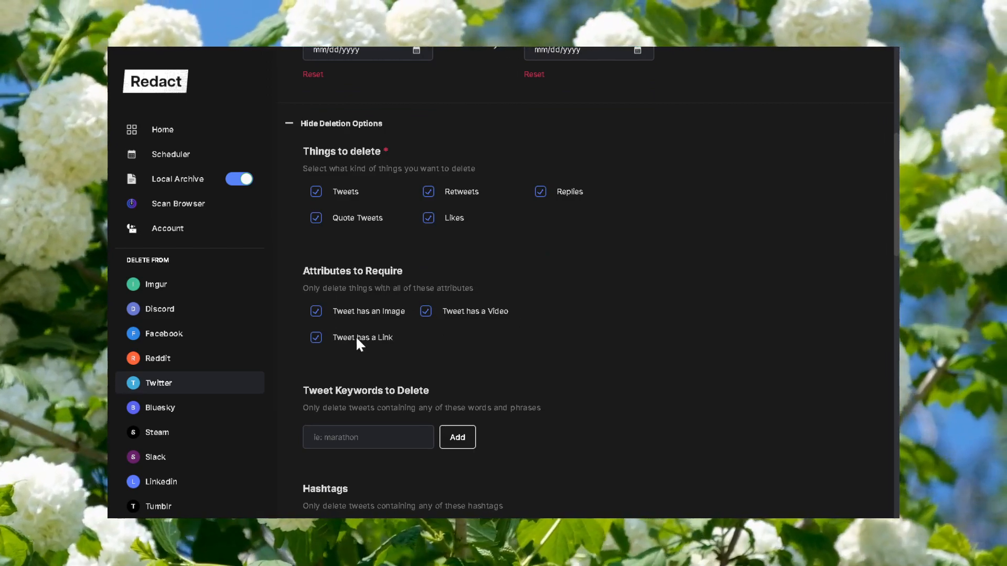
{"action": "mouse_move", "coordinate": [417, 311]}
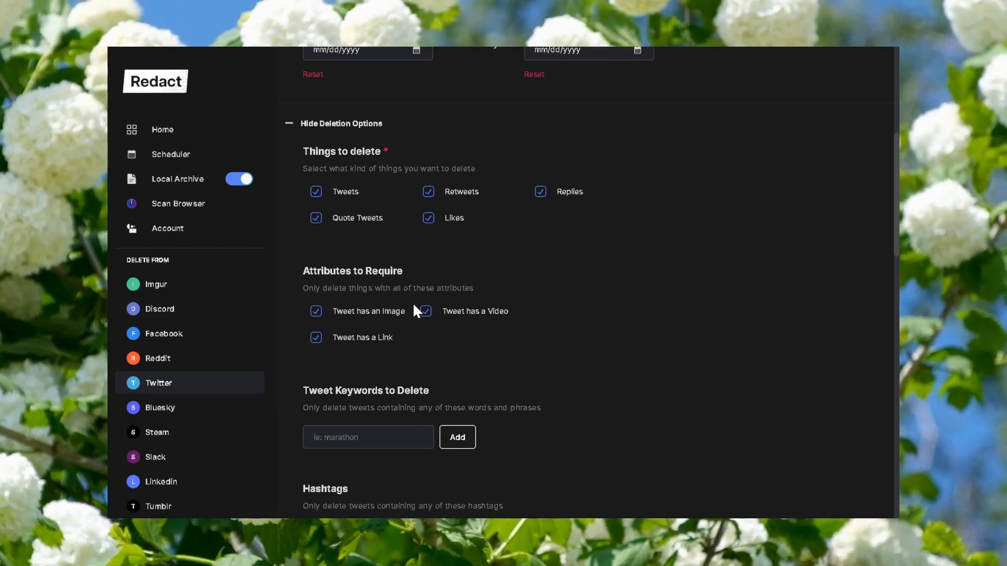
{"action": "left_click", "coordinate": [316, 337]}
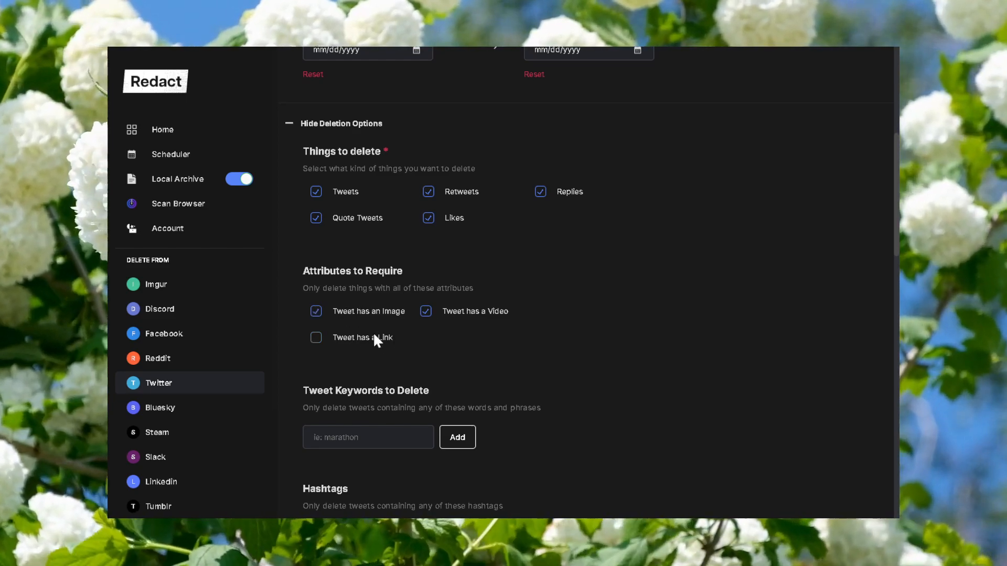
{"action": "left_click", "coordinate": [316, 337]}
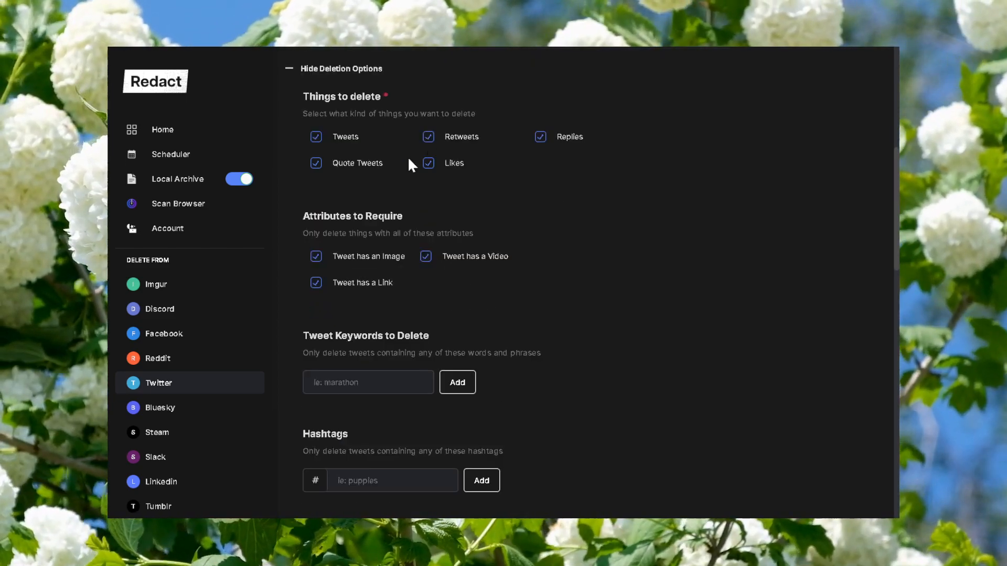
{"action": "mouse_move", "coordinate": [539, 304]}
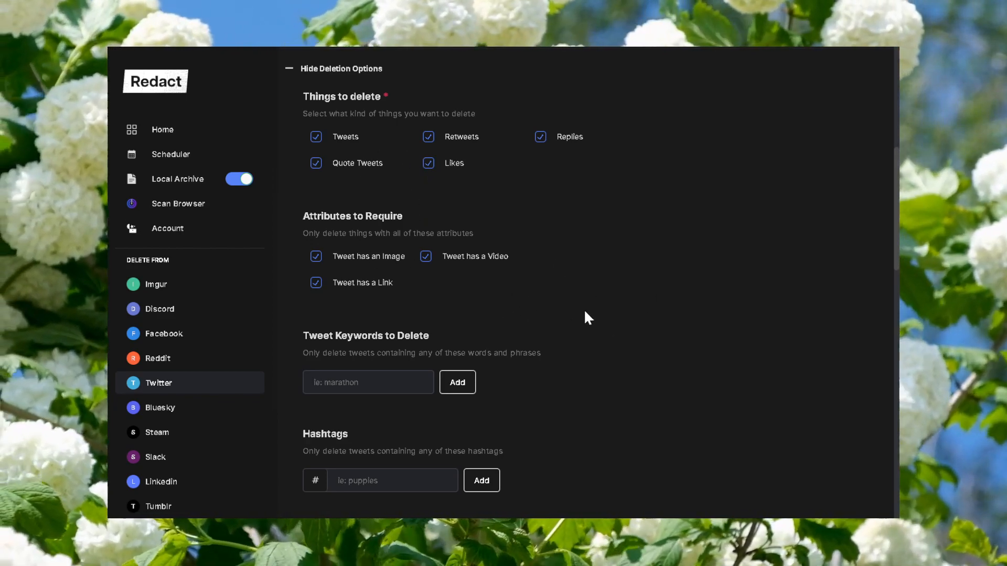
Scroll down to the Attributes to Require and likes deletion behavior options
{"action": "scroll", "scroll_direction": "down", "scroll_amount": 3}
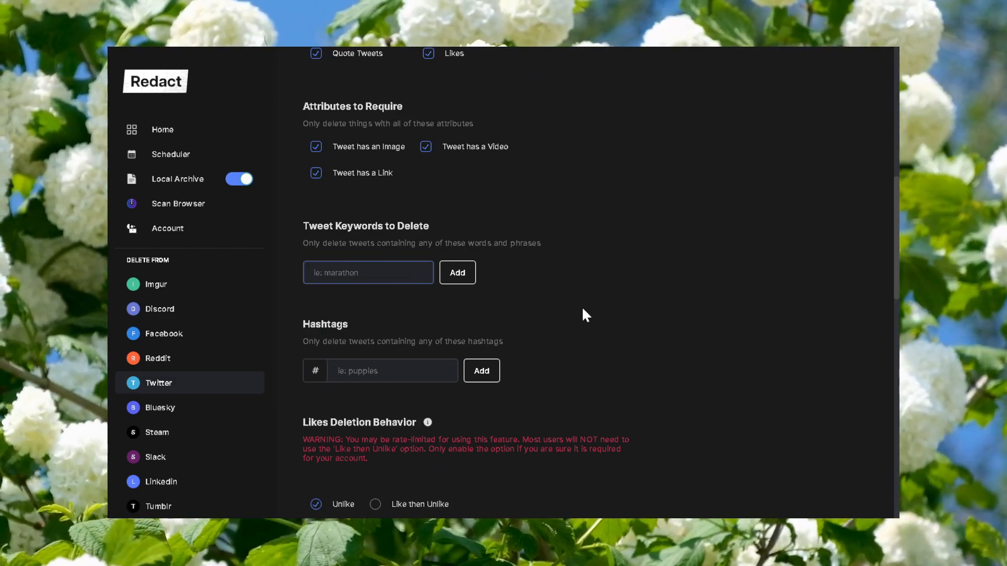
{"action": "mouse_move", "coordinate": [637, 306]}
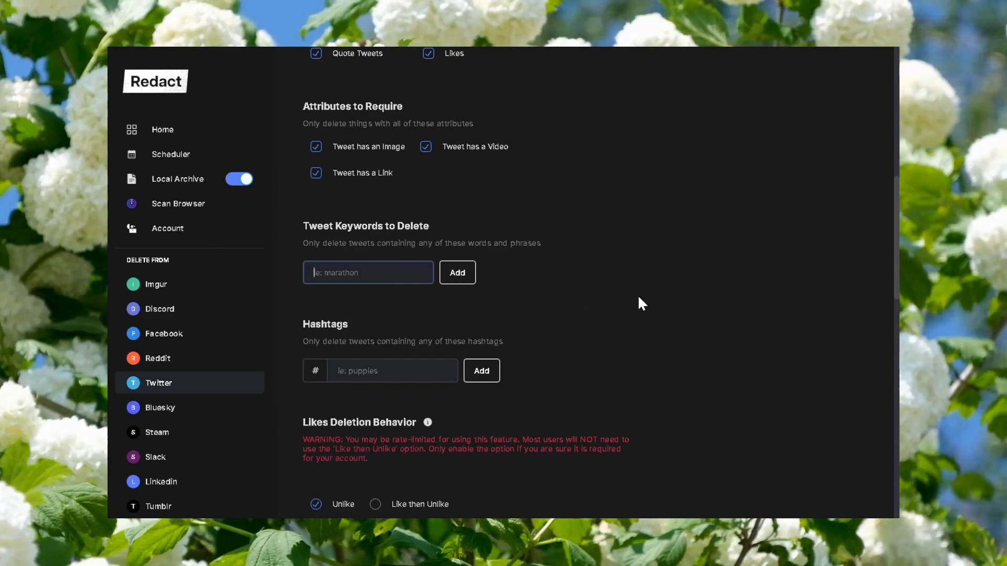
{"action": "mouse_move", "coordinate": [627, 289]}
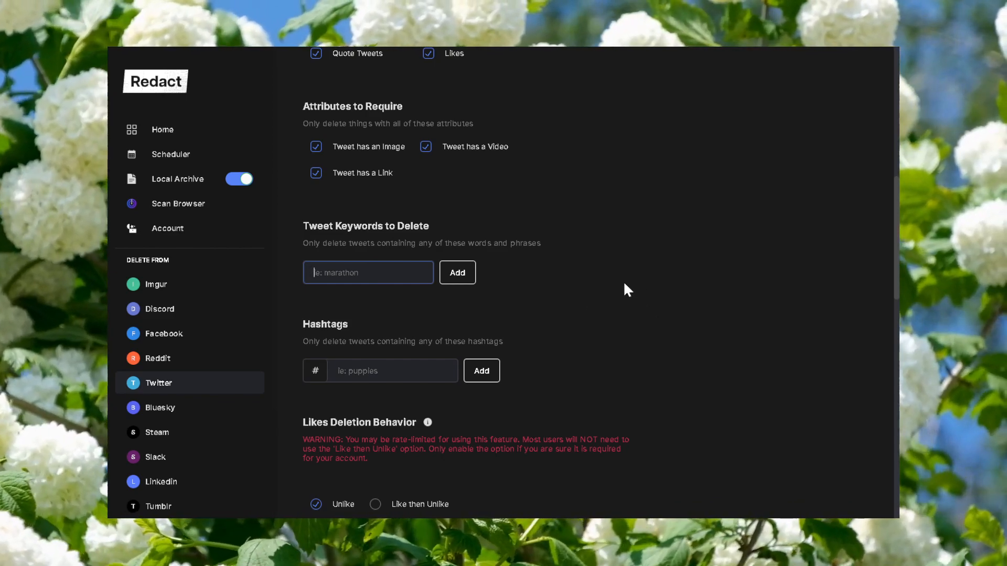
{"action": "mouse_move", "coordinate": [368, 256]}
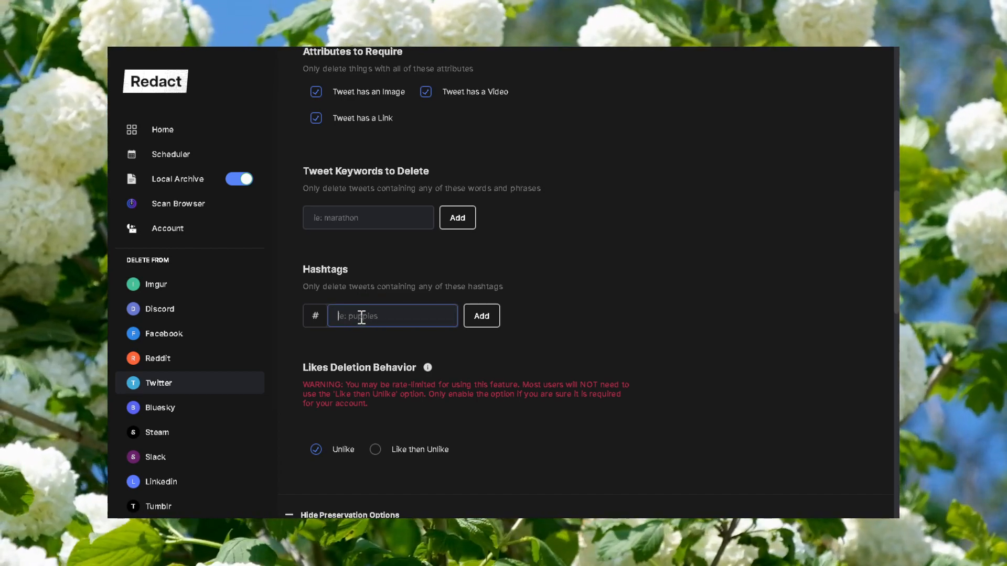
{"action": "mouse_move", "coordinate": [520, 292]}
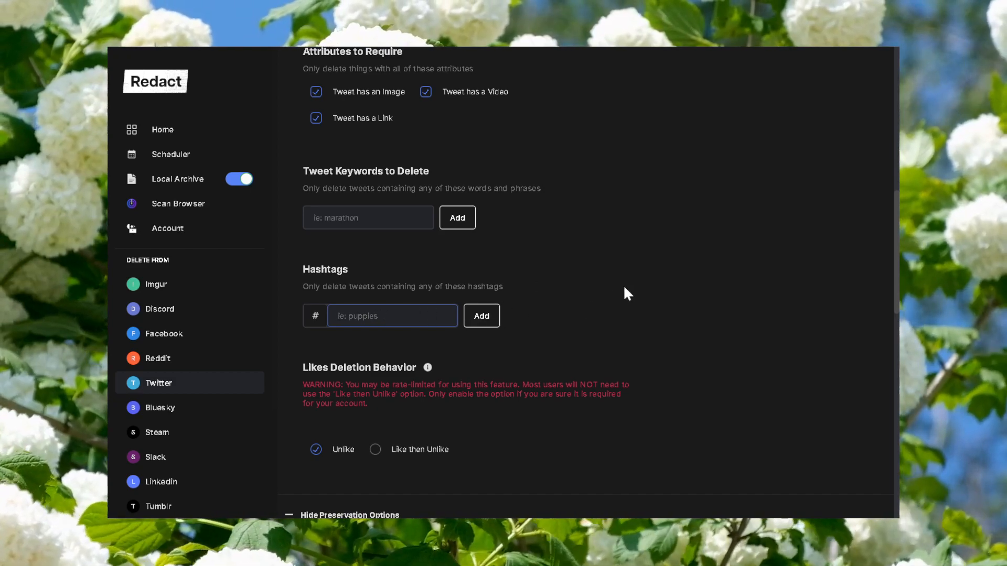
{"action": "mouse_move", "coordinate": [627, 324]}
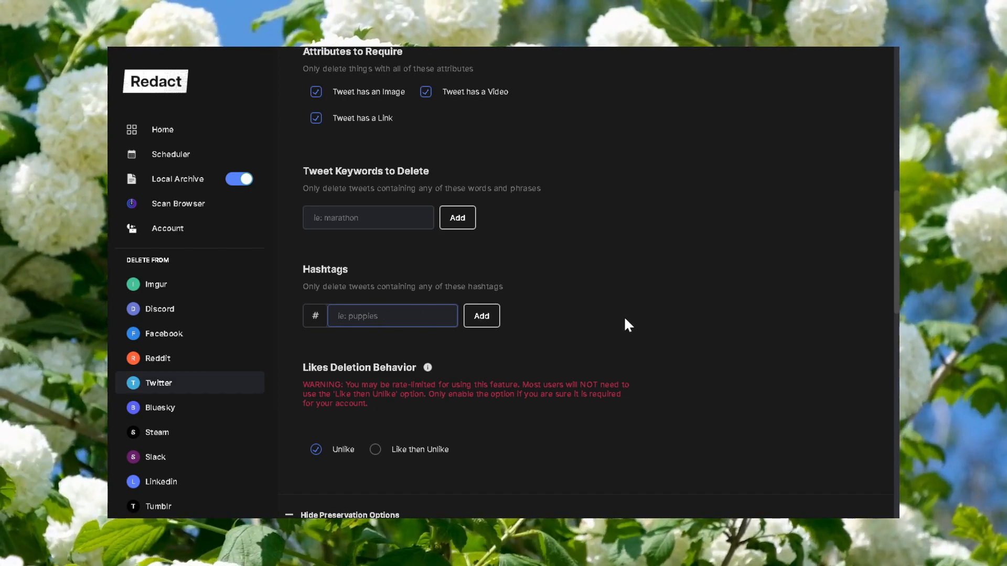
{"action": "mouse_move", "coordinate": [619, 347]}
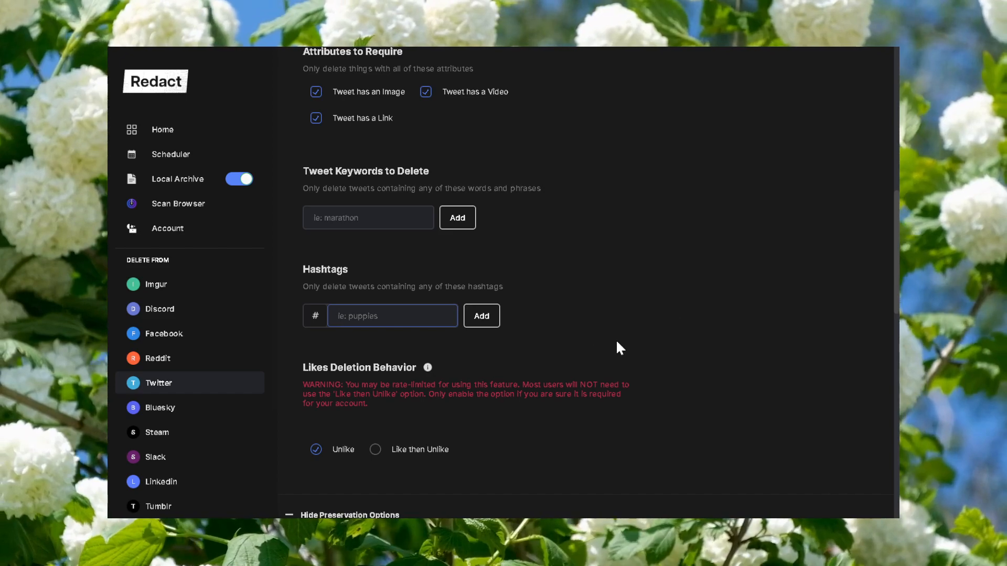
{"action": "scroll", "scroll_direction": "down", "scroll_amount": 3}
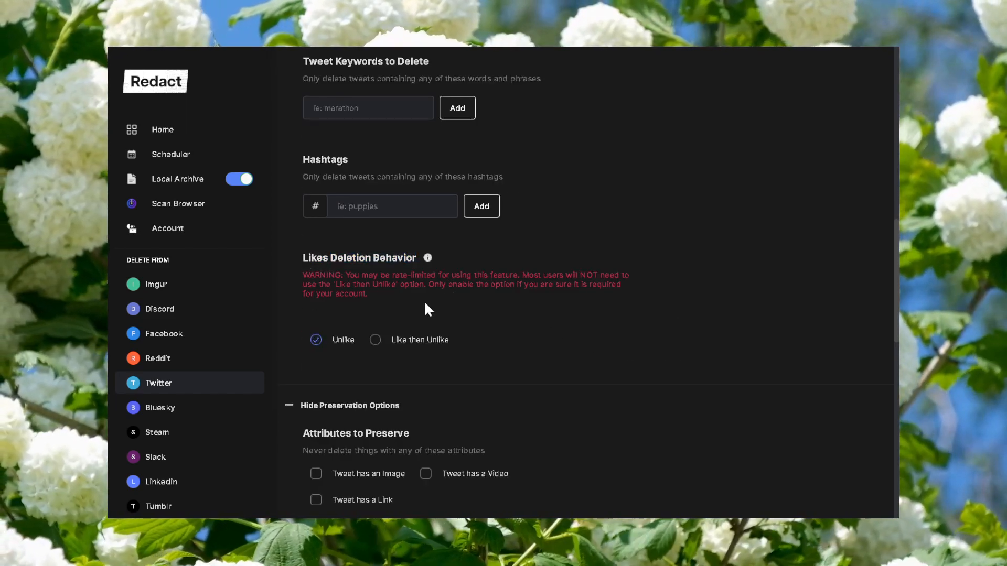
{"action": "mouse_move", "coordinate": [481, 333]}
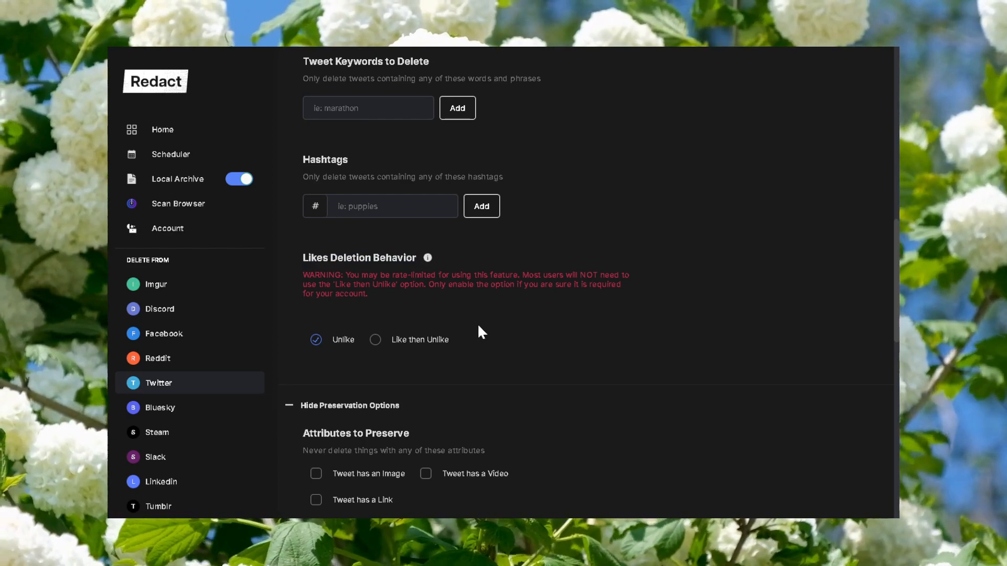
{"action": "mouse_move", "coordinate": [376, 347]}
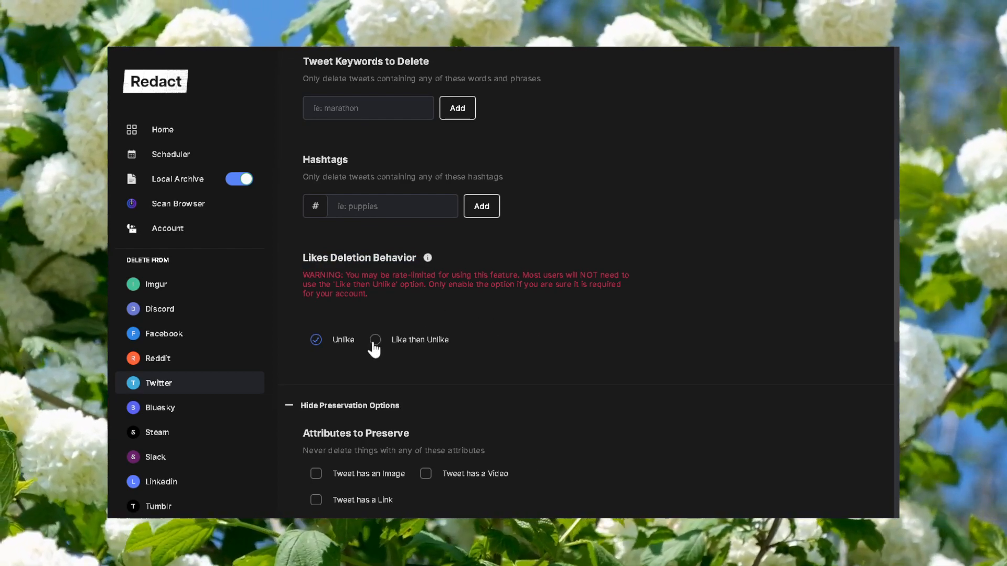
{"action": "left_click", "coordinate": [375, 340]}
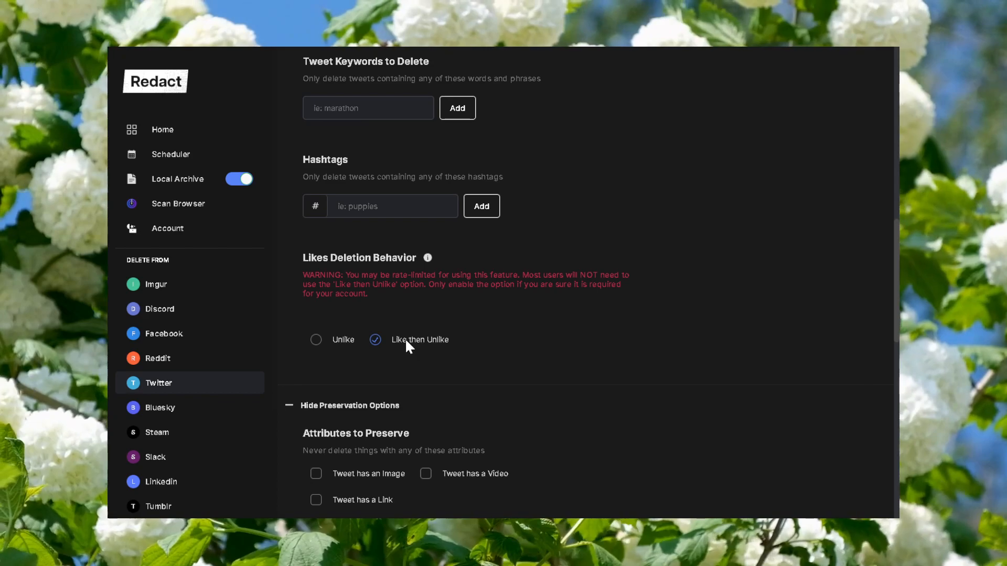
{"action": "mouse_move", "coordinate": [375, 289]}
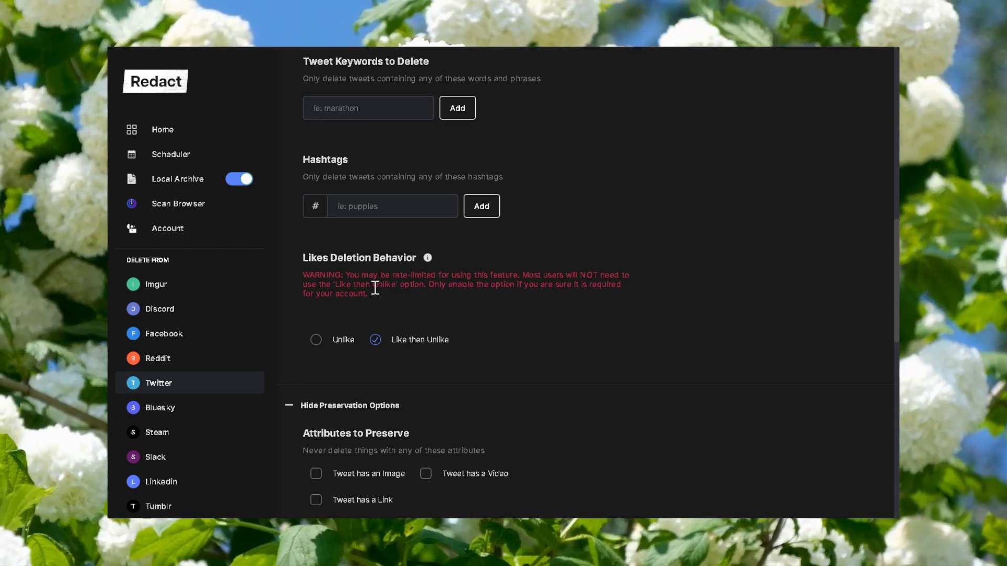
{"action": "left_click", "coordinate": [315, 340]}
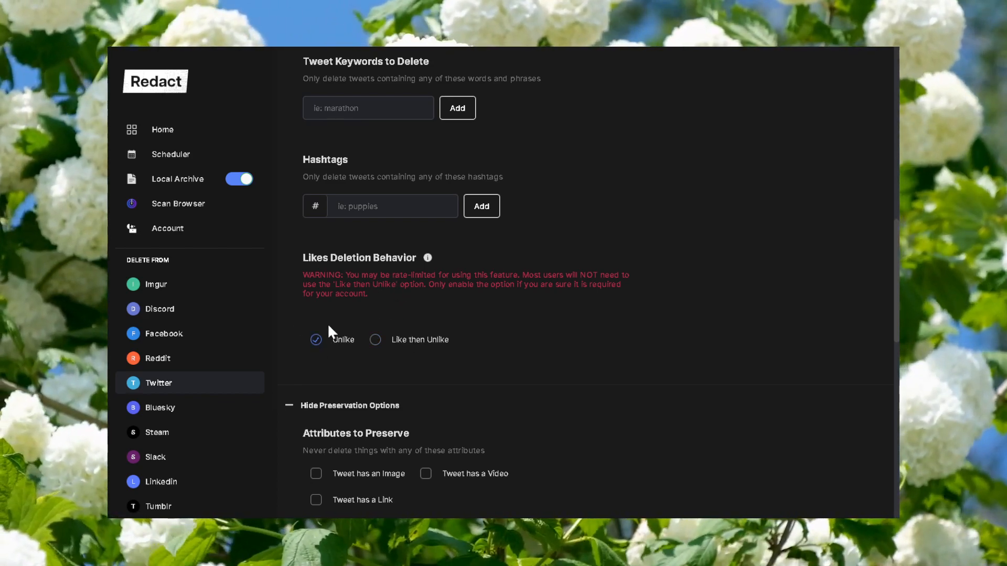
{"action": "scroll", "scroll_direction": "down", "scroll_amount": 3}
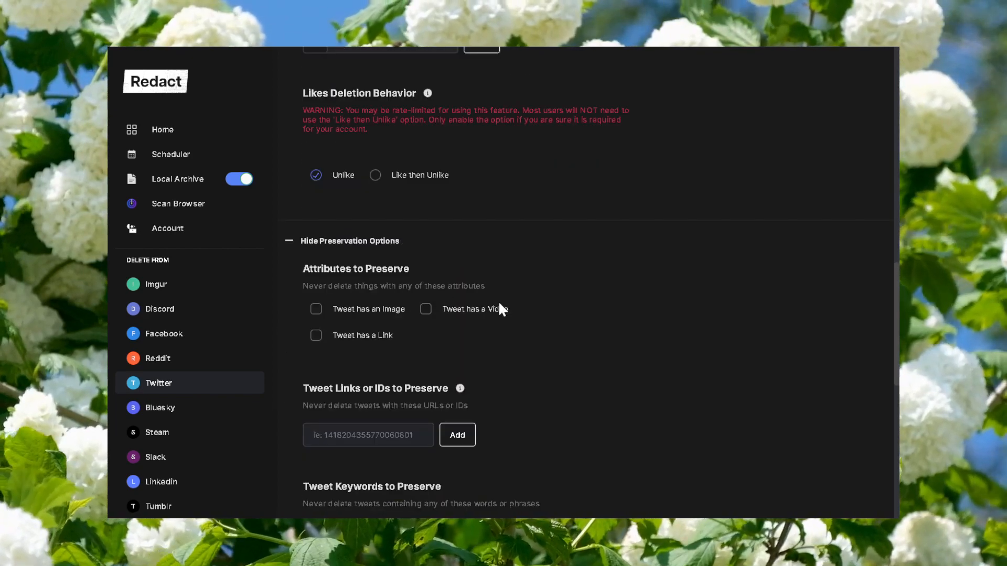
{"action": "scroll", "scroll_direction": "down", "scroll_amount": 3}
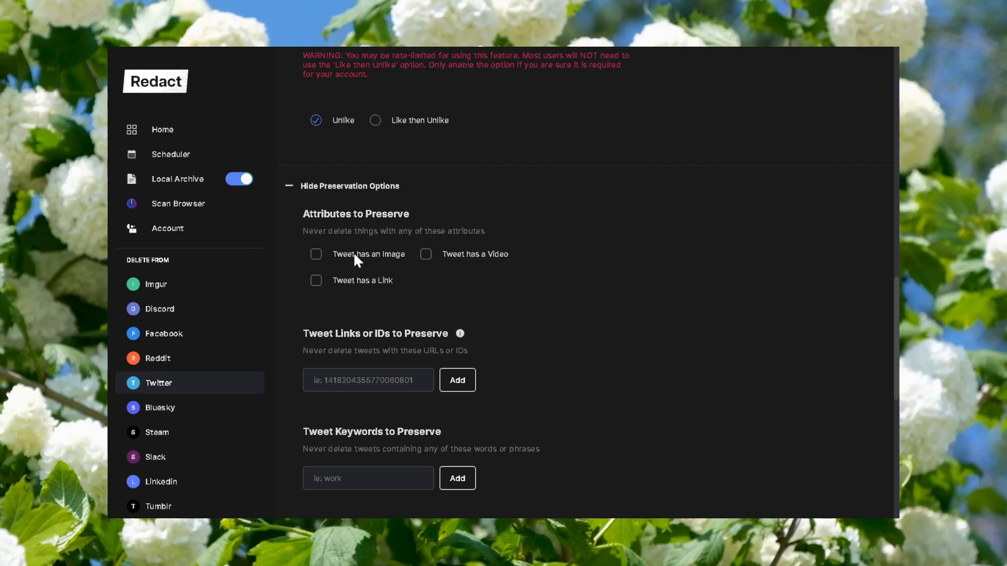
{"action": "mouse_move", "coordinate": [419, 270]}
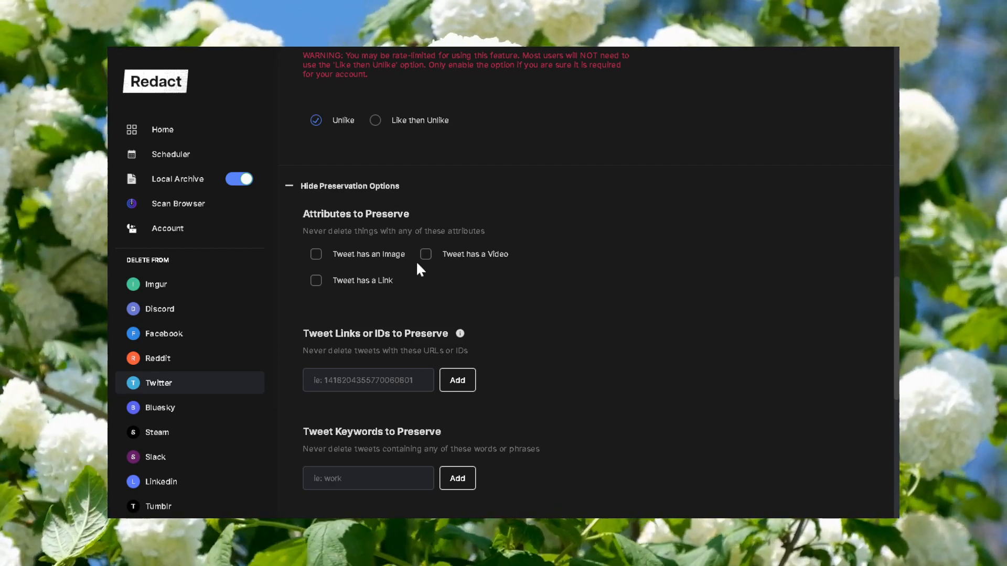
{"action": "left_click", "coordinate": [316, 281]}
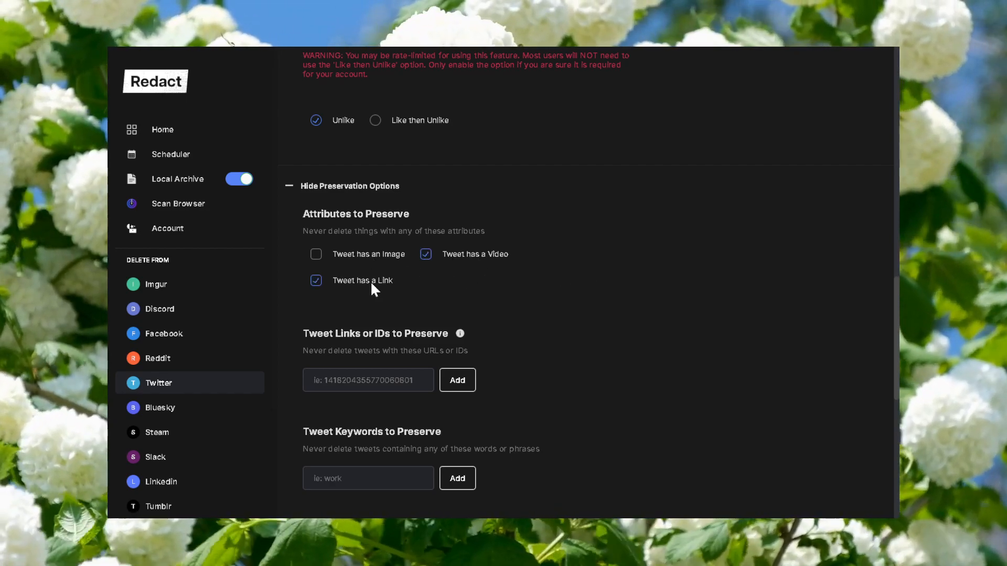
{"action": "left_click", "coordinate": [316, 280]}
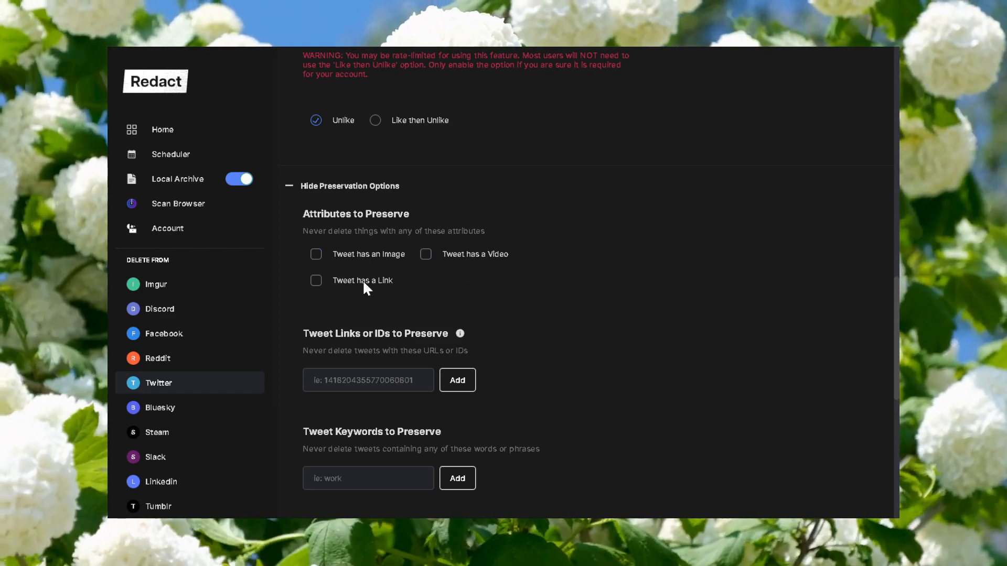
{"action": "mouse_move", "coordinate": [353, 266]}
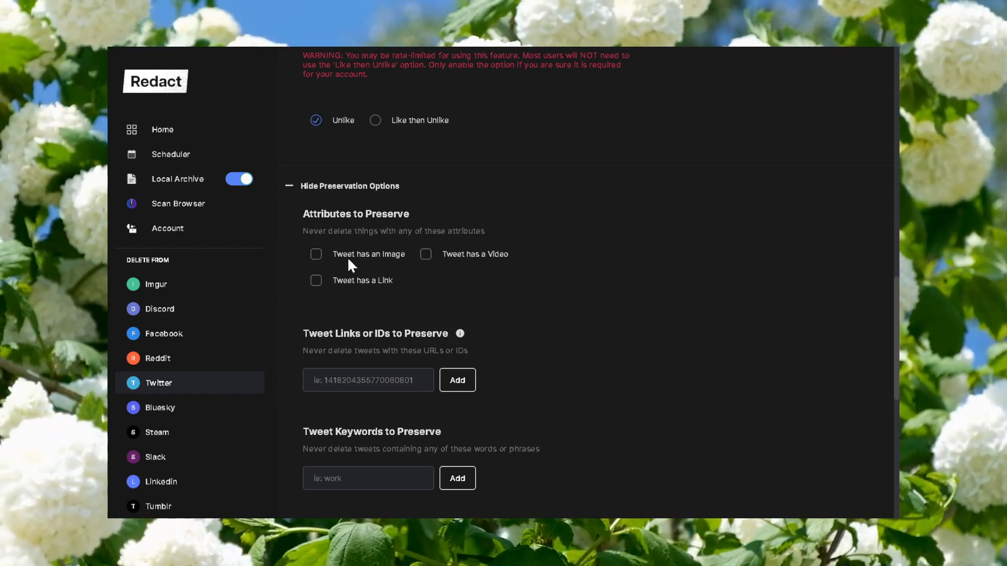
{"action": "mouse_move", "coordinate": [529, 289]}
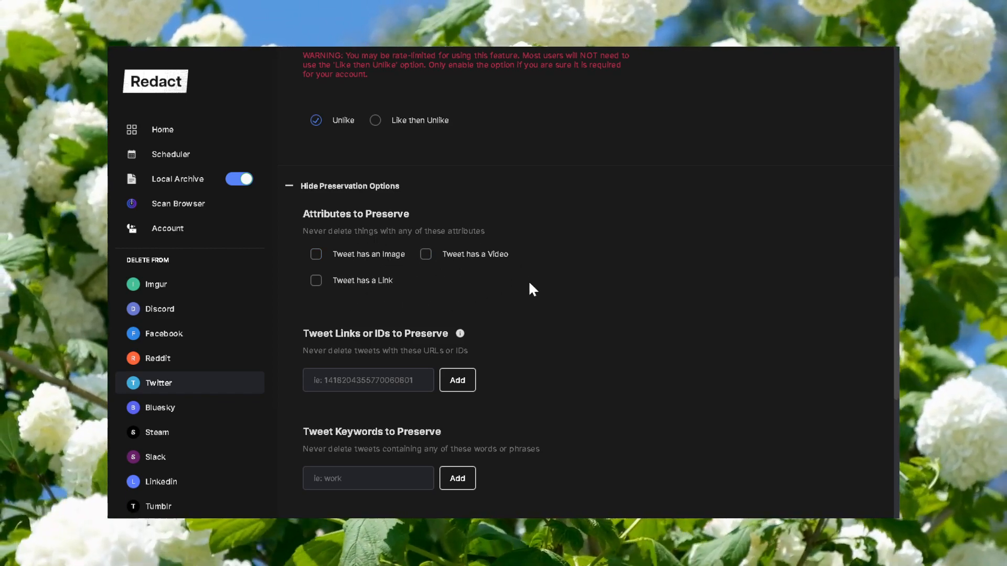
{"action": "mouse_move", "coordinate": [636, 300]}
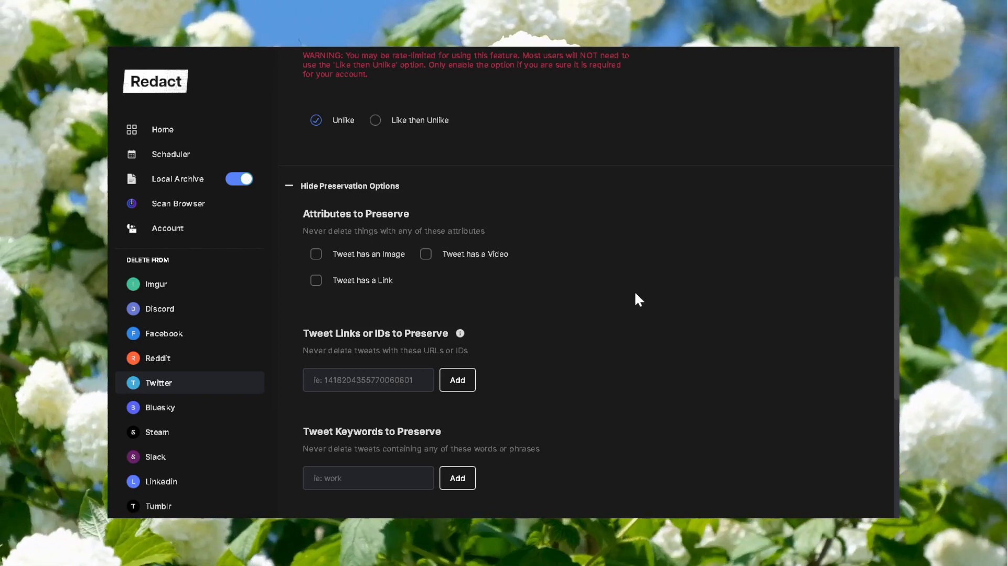
{"action": "scroll", "scroll_direction": "down", "scroll_amount": 3}
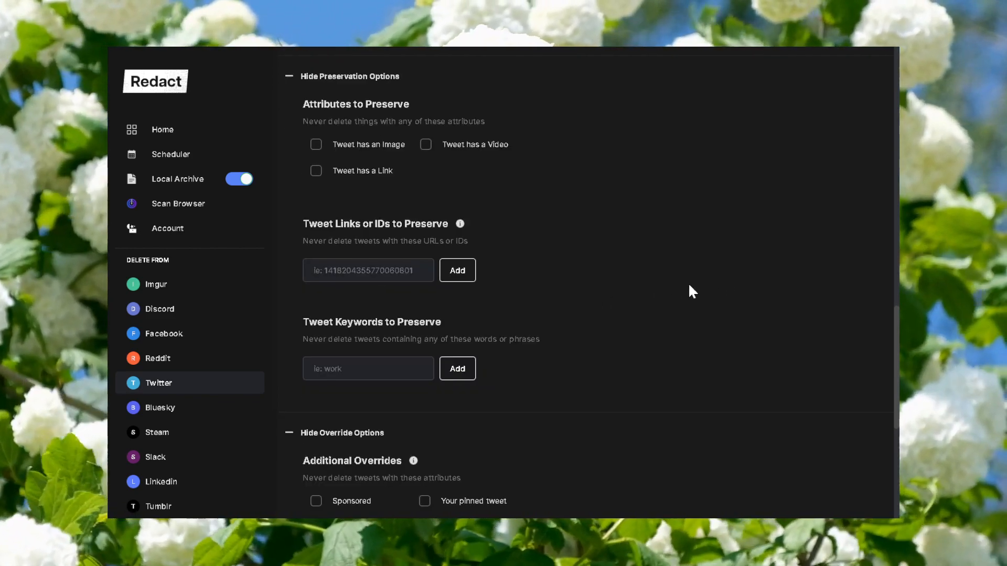
{"action": "mouse_move", "coordinate": [559, 308]}
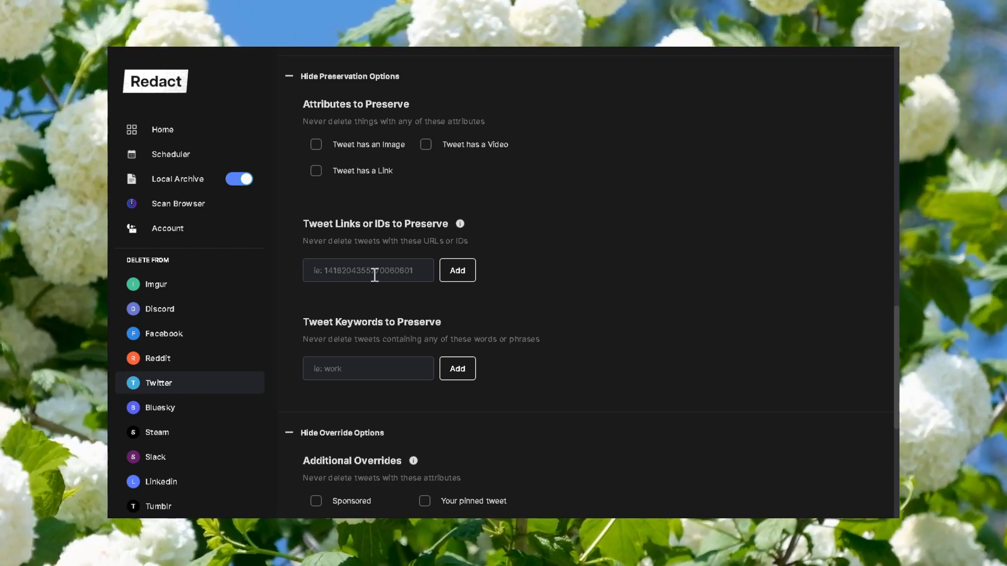
{"action": "mouse_move", "coordinate": [649, 332]}
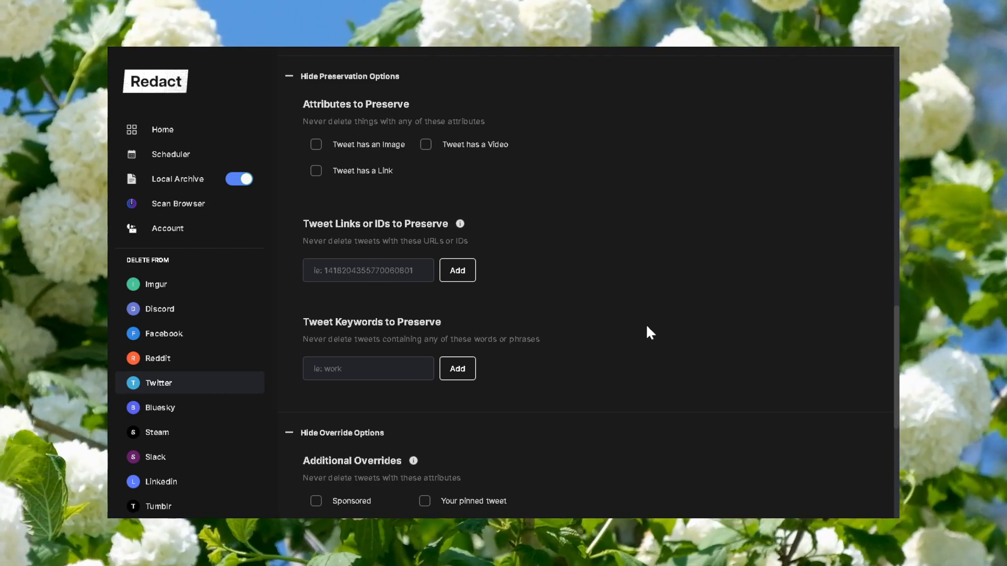
{"action": "mouse_move", "coordinate": [621, 356]}
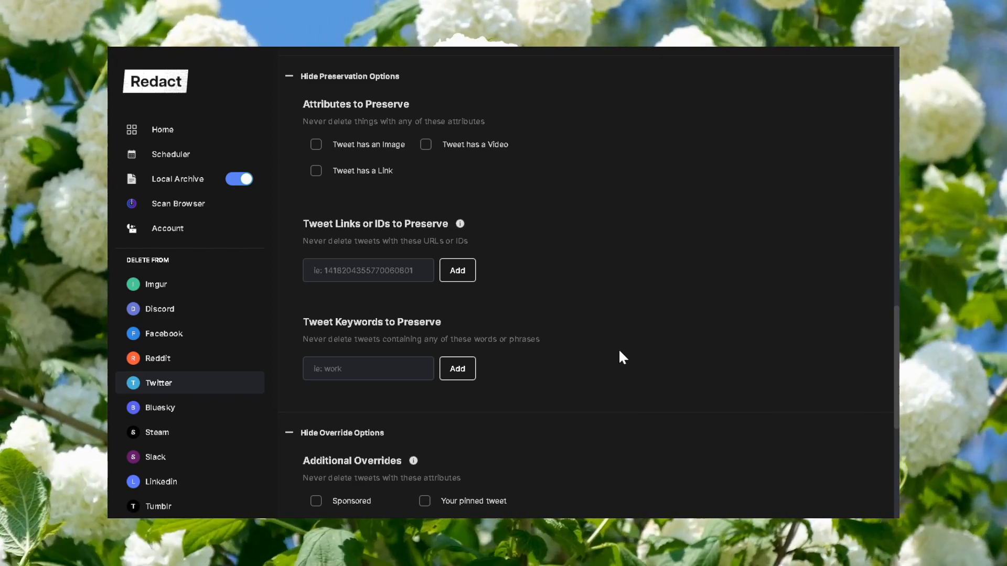
{"action": "mouse_move", "coordinate": [581, 281]}
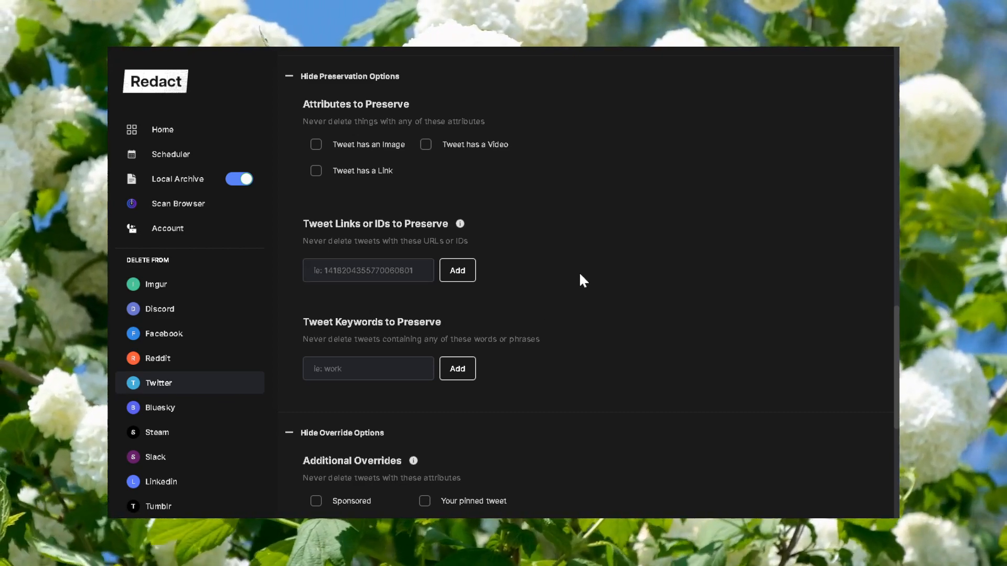
{"action": "left_click", "coordinate": [368, 270]}
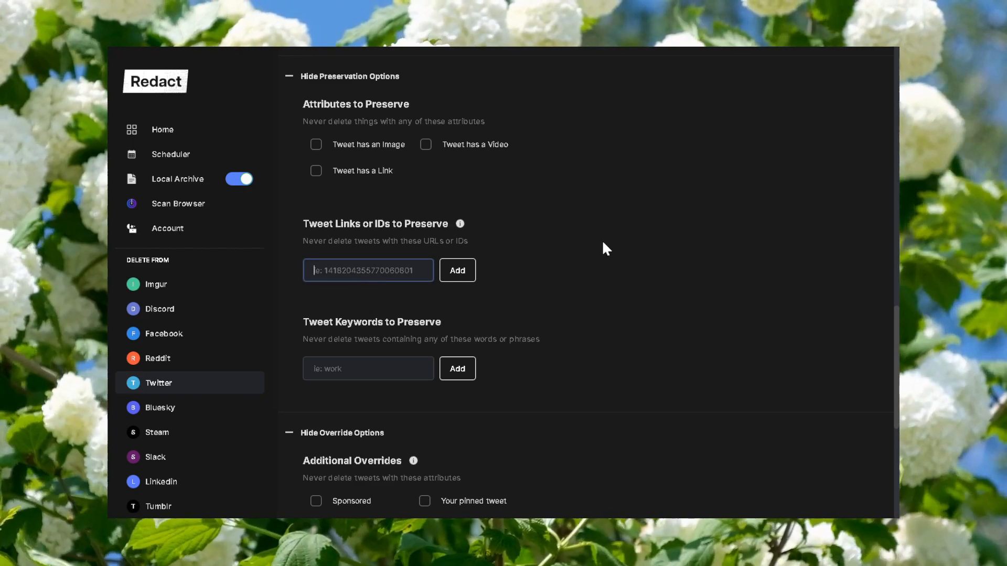
{"action": "scroll", "scroll_direction": "down", "scroll_amount": 3}
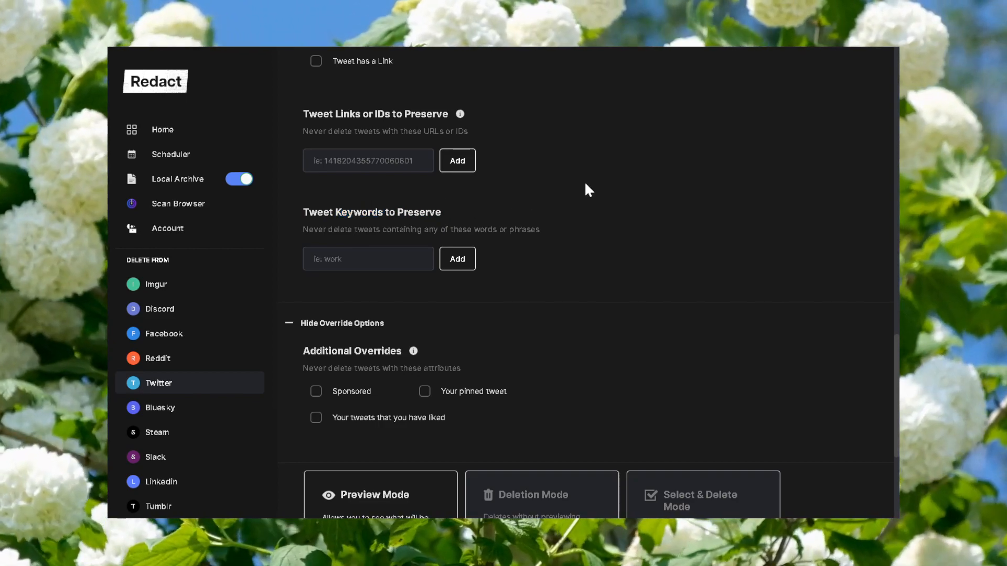
{"action": "mouse_move", "coordinate": [529, 211]}
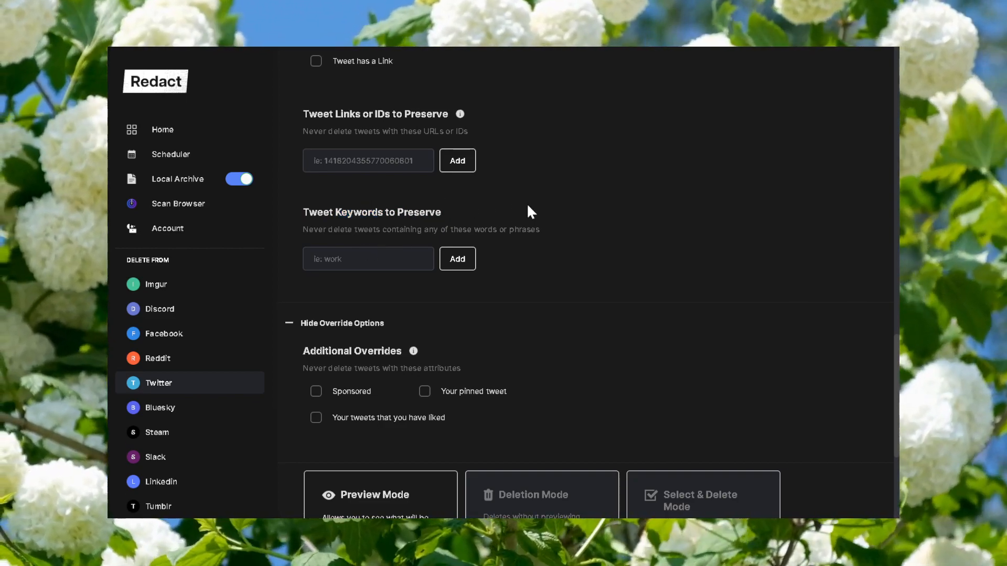
{"action": "scroll", "scroll_direction": "down", "scroll_amount": 3}
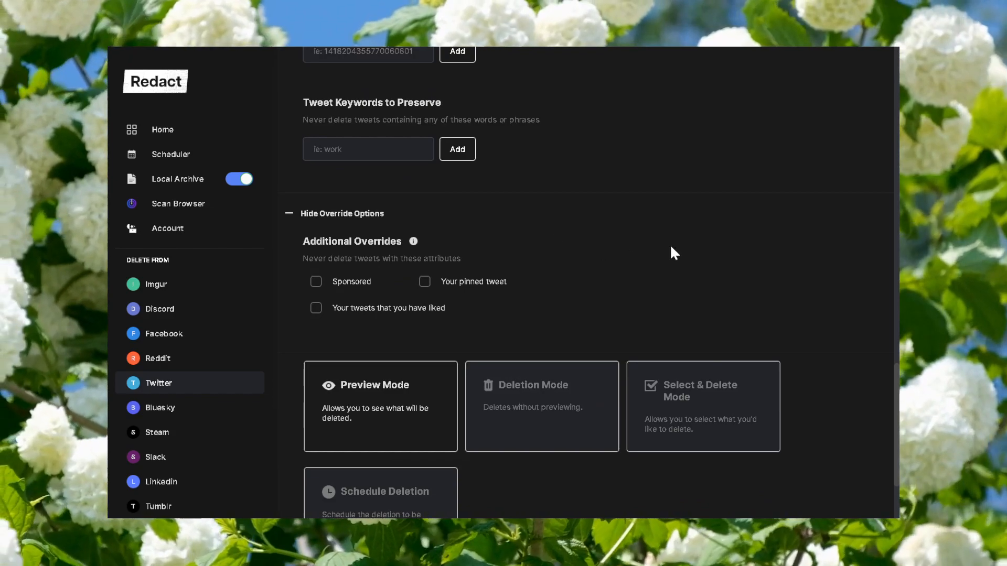
{"action": "scroll", "scroll_direction": "down", "scroll_amount": 3}
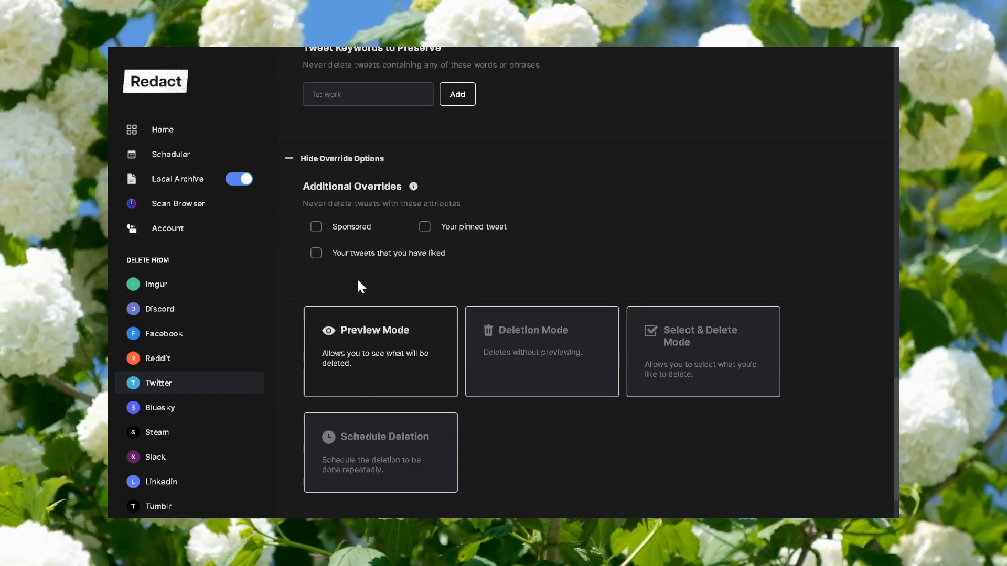
{"action": "mouse_move", "coordinate": [405, 277]}
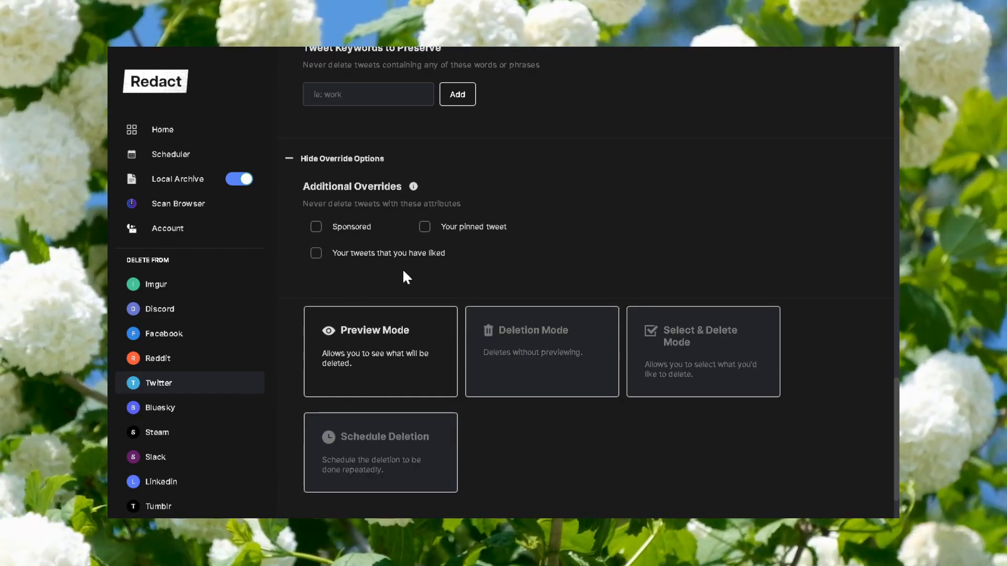
{"action": "mouse_move", "coordinate": [475, 262]}
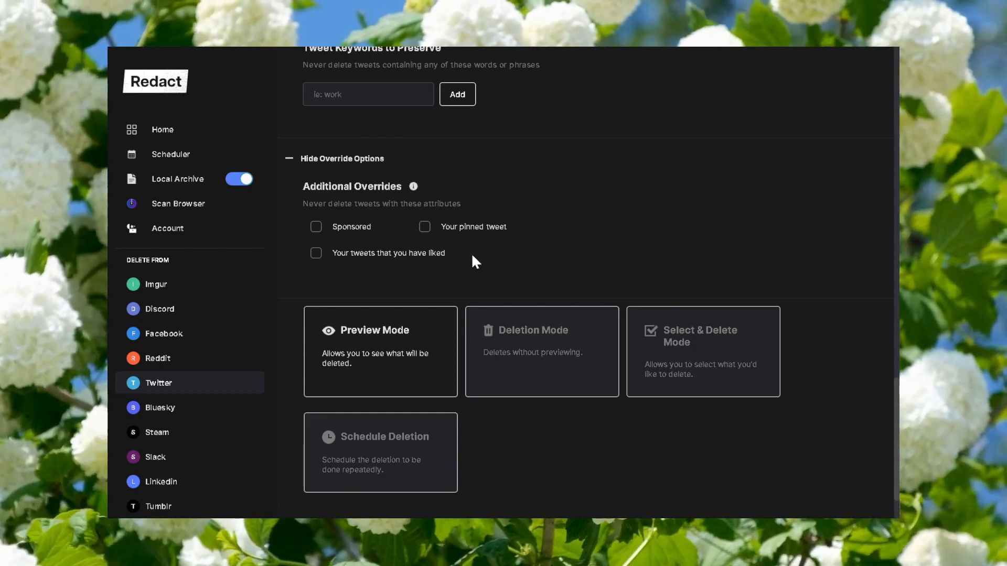
{"action": "mouse_move", "coordinate": [395, 238]}
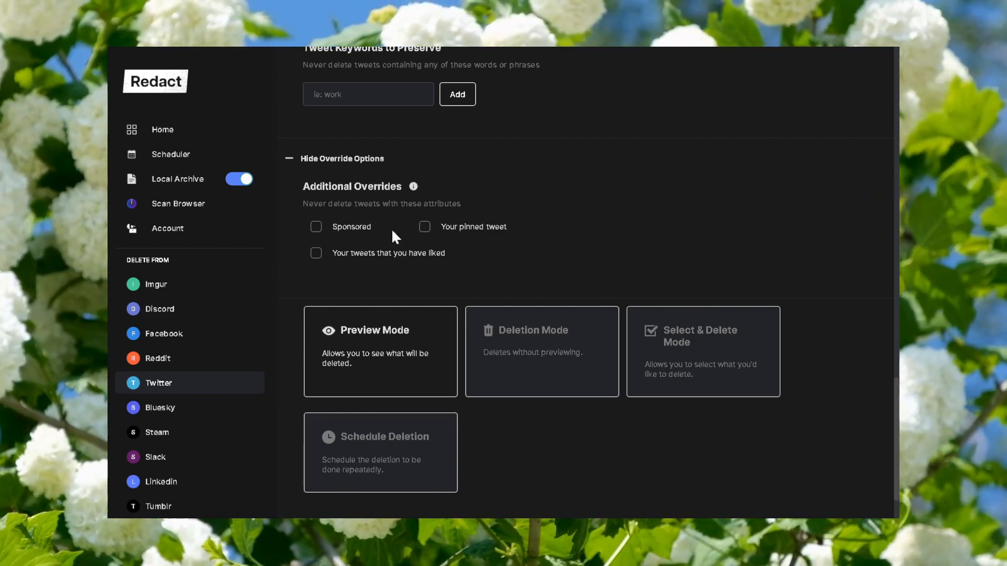
{"action": "scroll", "scroll_direction": "down", "scroll_amount": 3}
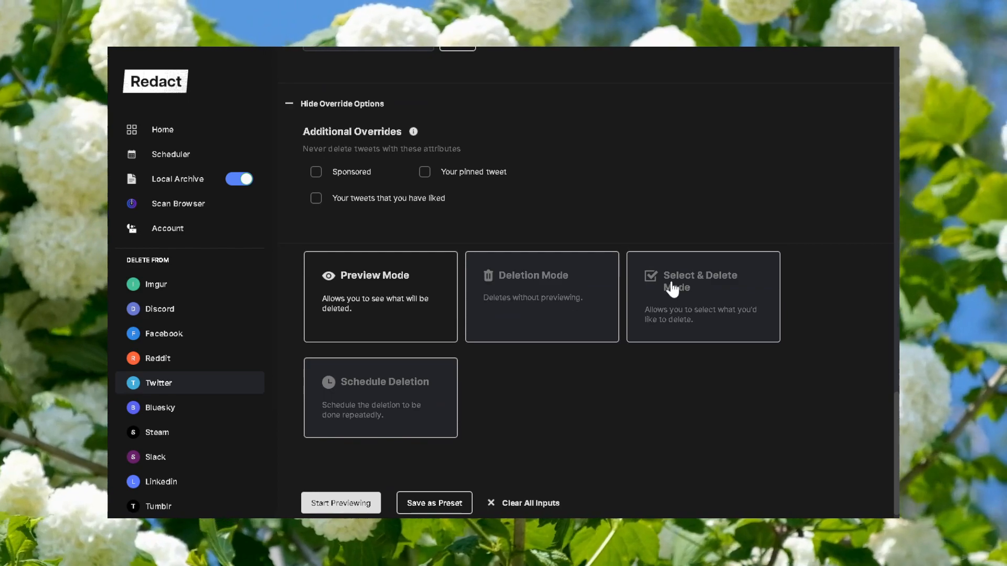
{"action": "mouse_move", "coordinate": [562, 384]}
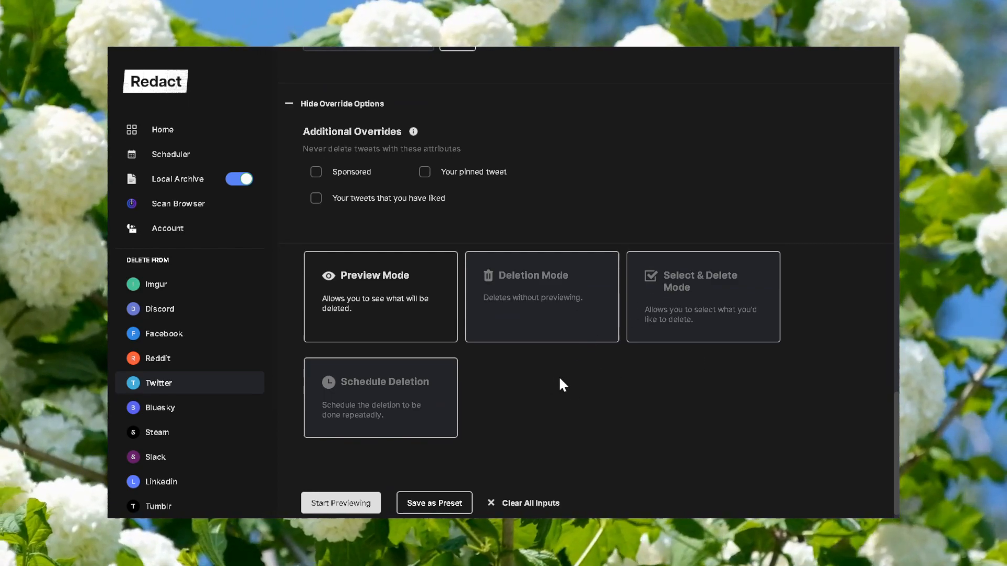
{"action": "mouse_move", "coordinate": [583, 406]}
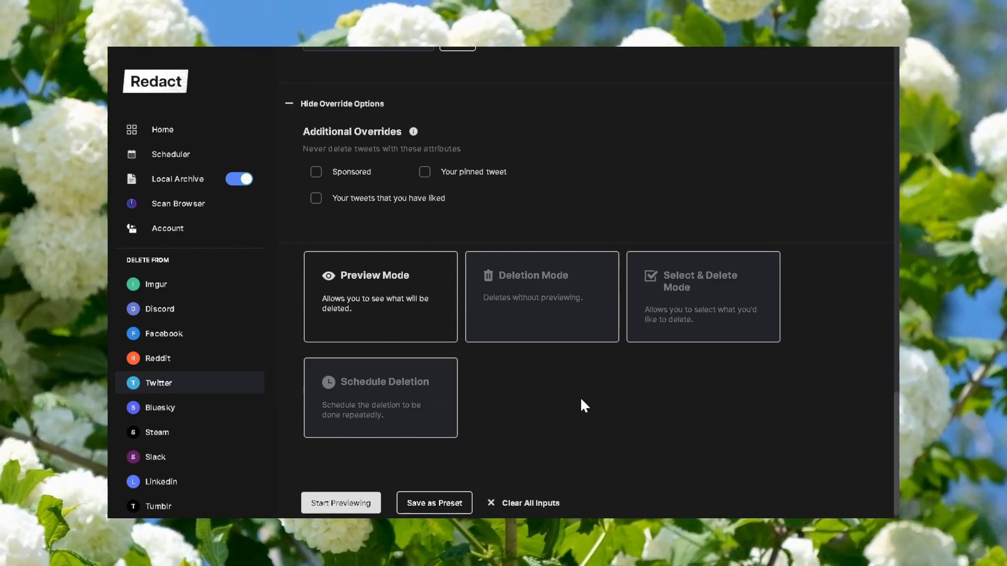
{"action": "mouse_move", "coordinate": [575, 410]}
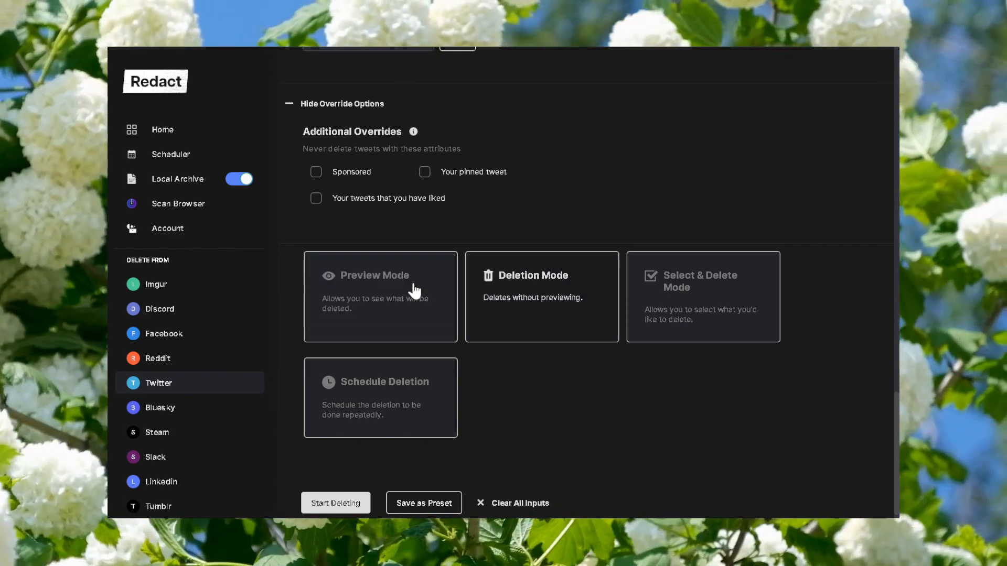
Choose Select & Delete Mode so the start button reads Start Selecting
{"action": "left_click", "coordinate": [701, 281]}
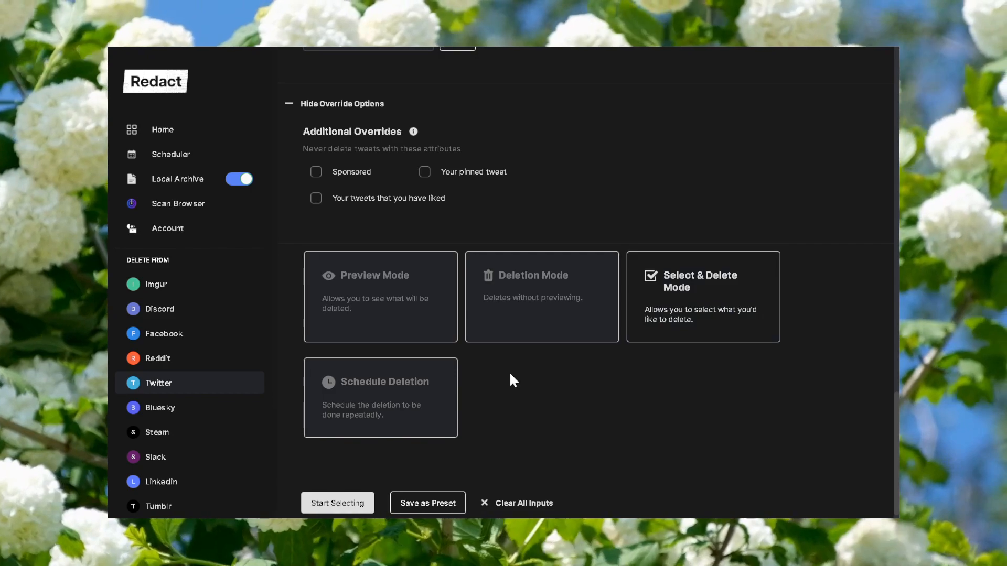
{"action": "mouse_move", "coordinate": [705, 365]}
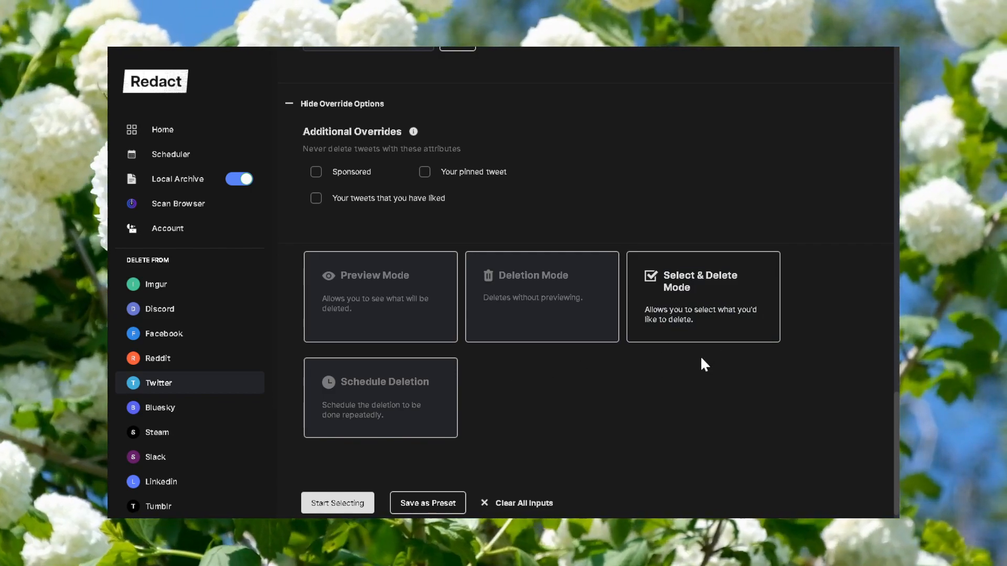
{"action": "mouse_move", "coordinate": [562, 344]}
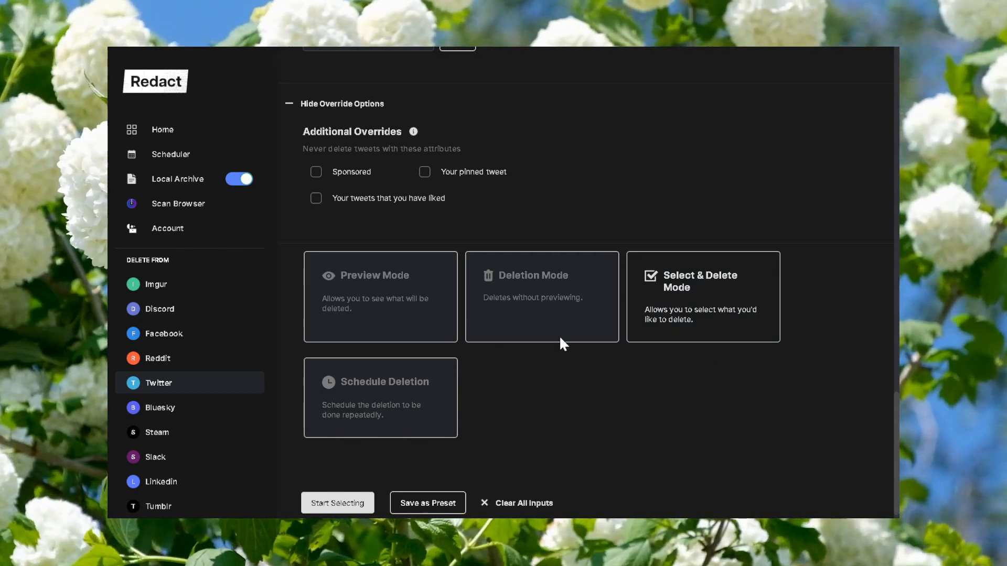
{"action": "mouse_move", "coordinate": [674, 400]}
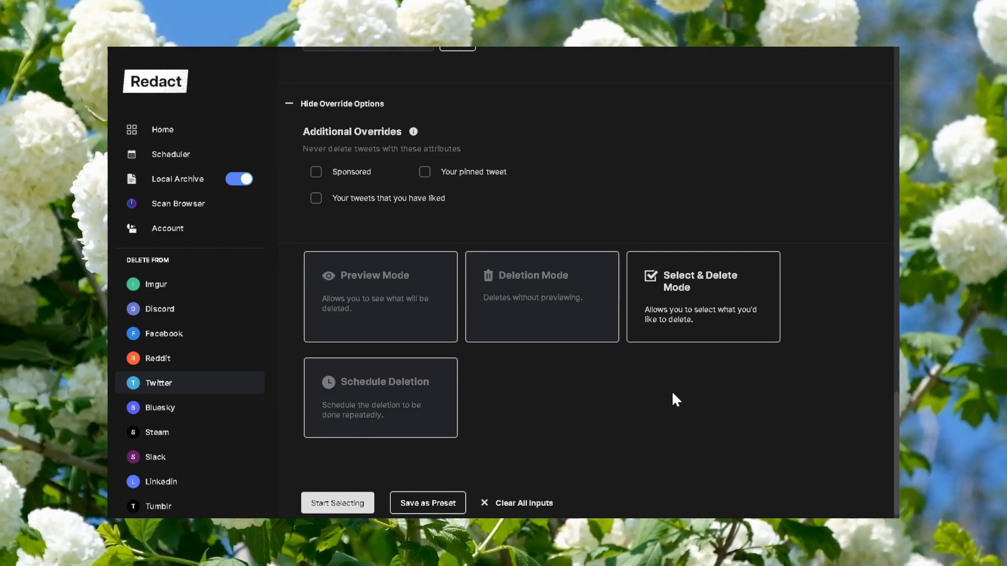
{"action": "mouse_move", "coordinate": [558, 420]}
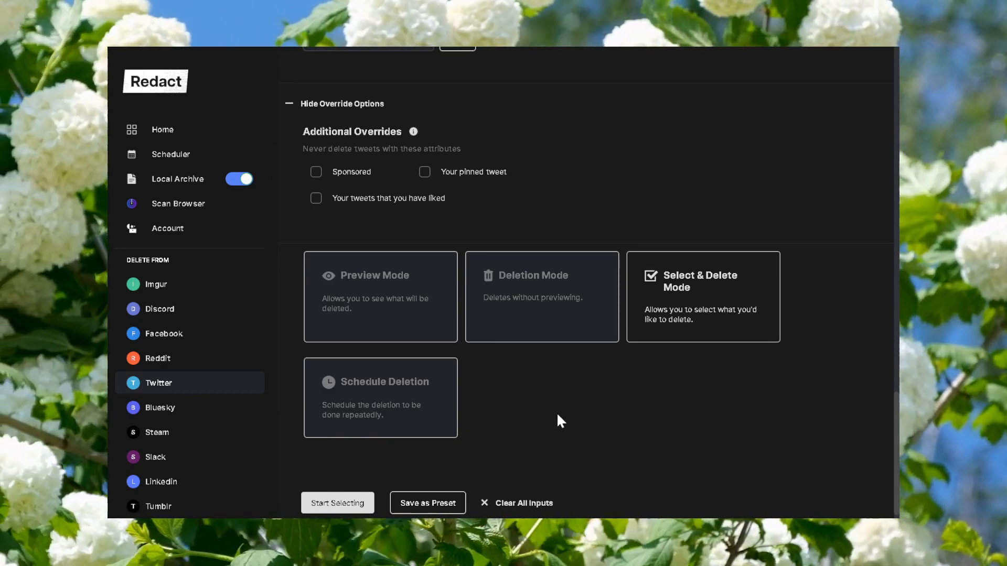
{"action": "scroll", "scroll_direction": "up", "scroll_amount": 3}
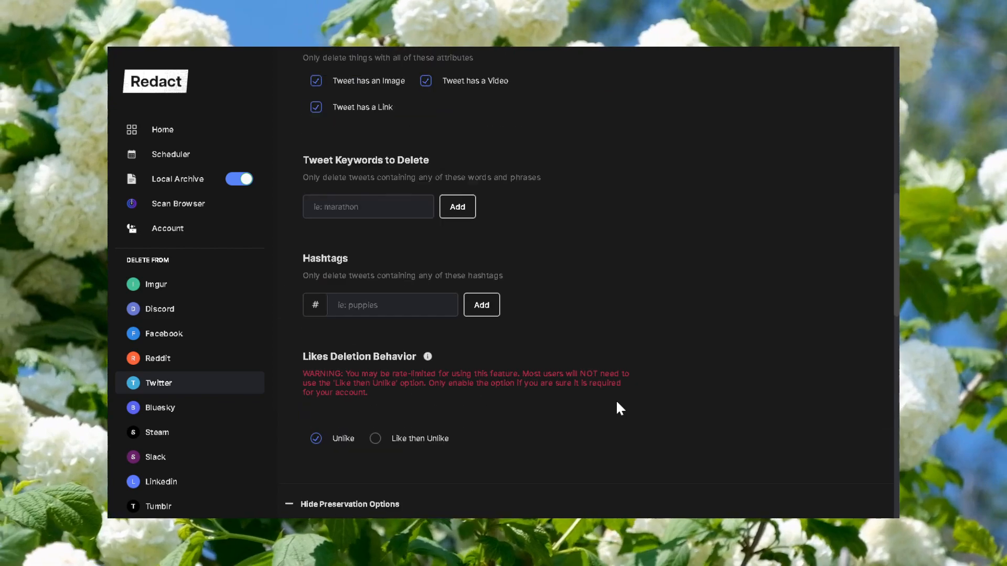
{"action": "scroll", "scroll_direction": "down", "scroll_amount": 3}
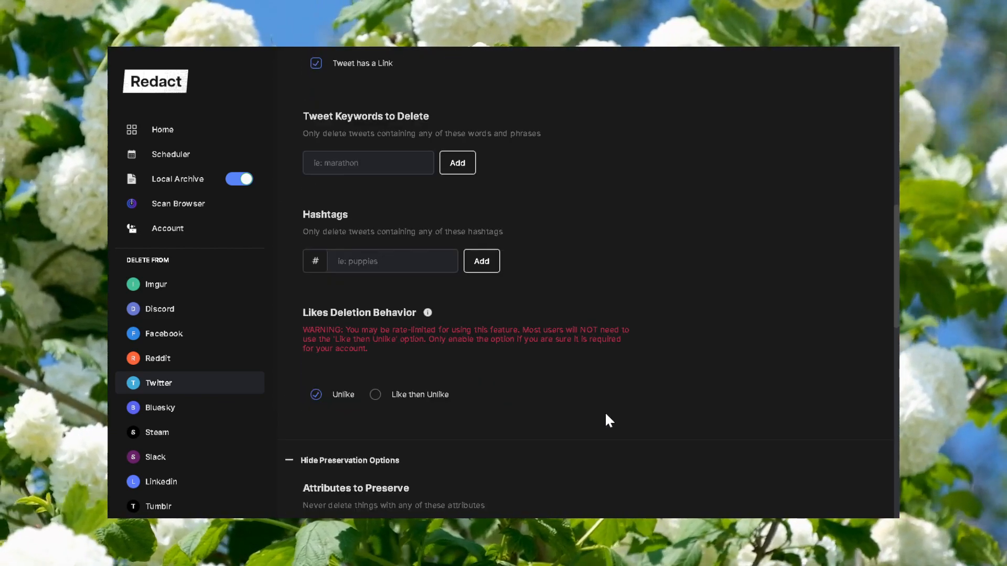
{"action": "scroll", "scroll_direction": "down", "scroll_amount": 3}
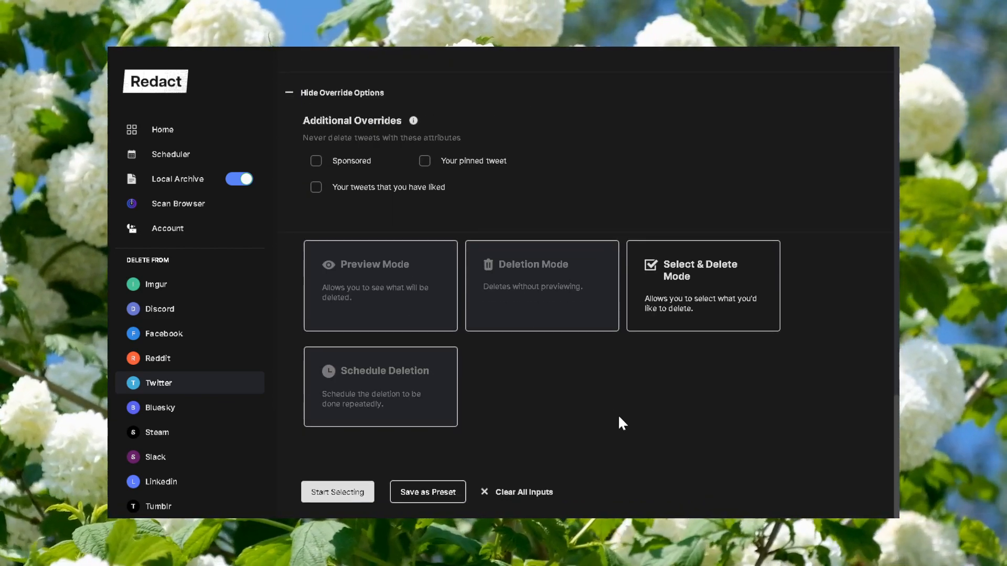
{"action": "scroll", "scroll_direction": "up", "scroll_amount": 3}
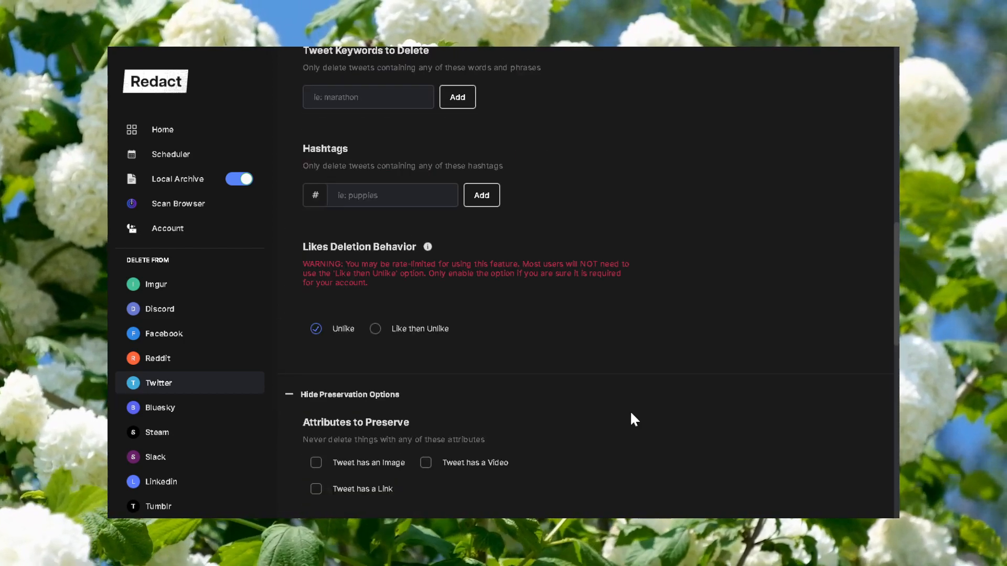
{"action": "scroll", "scroll_direction": "down", "scroll_amount": 3}
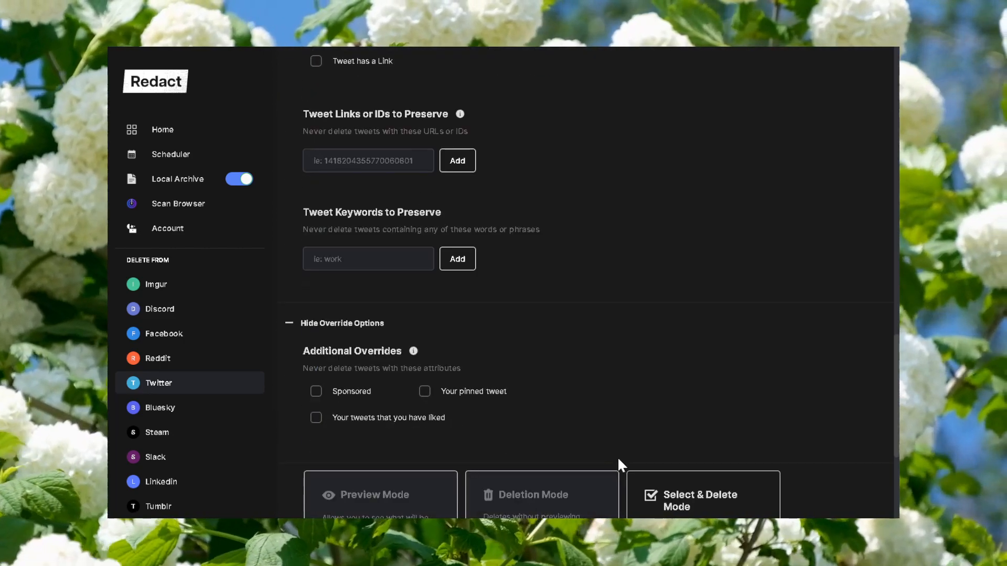
{"action": "scroll", "scroll_direction": "down", "scroll_amount": 3}
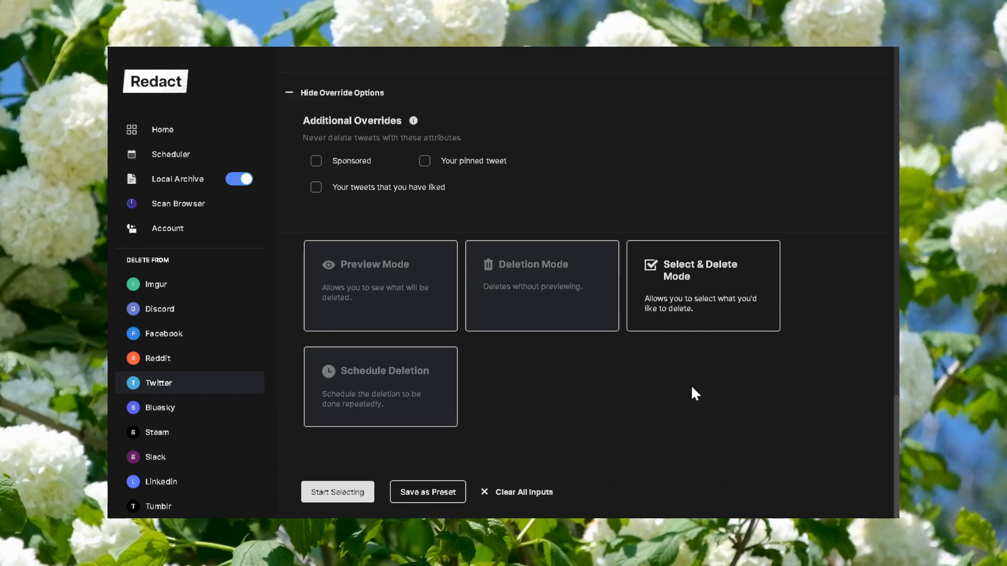
{"action": "mouse_move", "coordinate": [718, 391]}
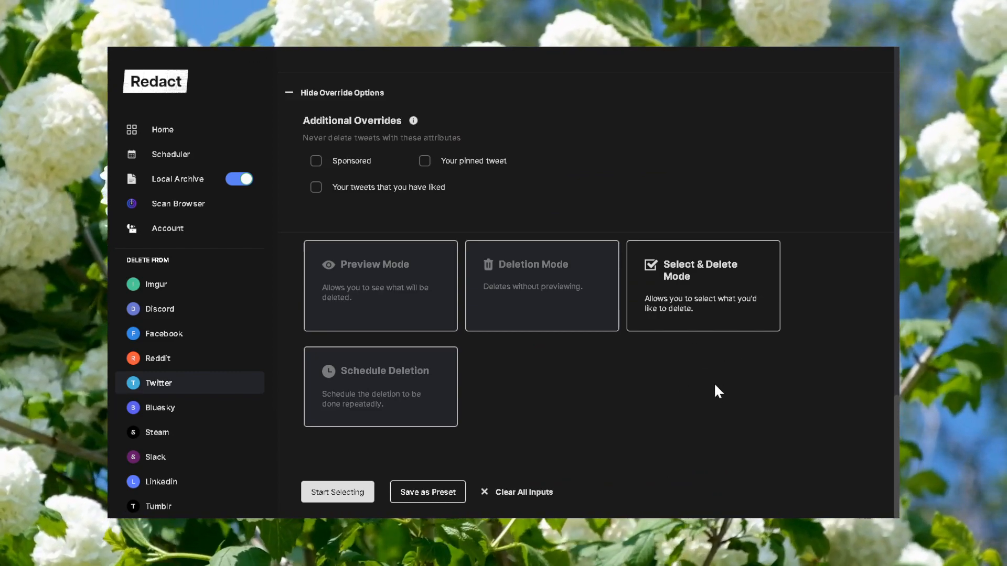
{"action": "mouse_move", "coordinate": [597, 418]}
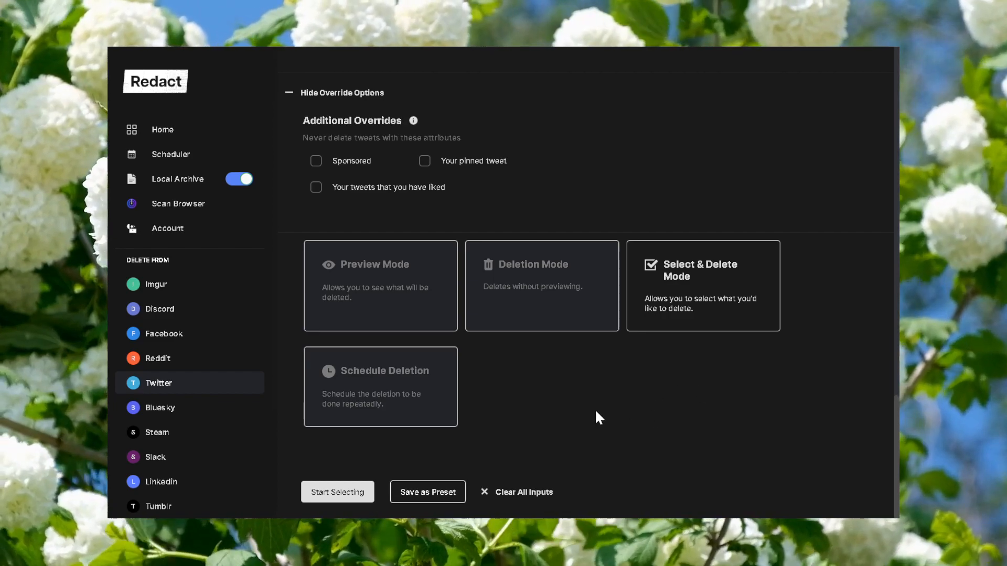
{"action": "mouse_move", "coordinate": [659, 414]}
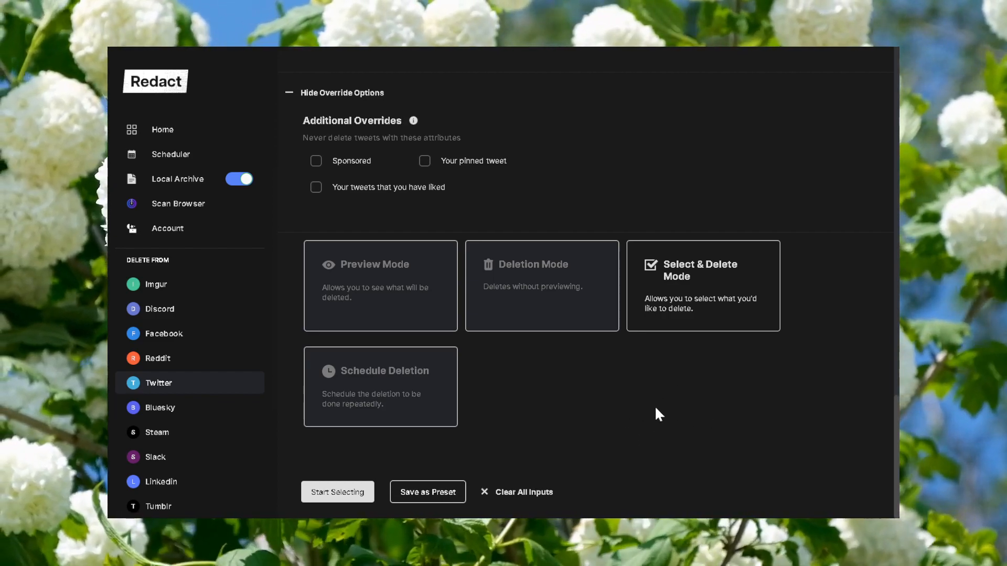
{"action": "mouse_move", "coordinate": [714, 379]}
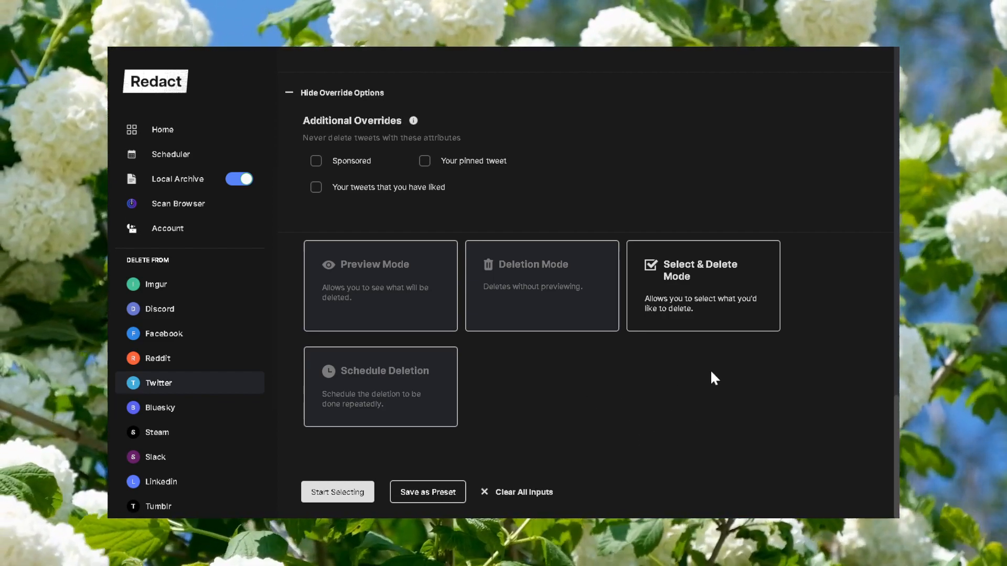